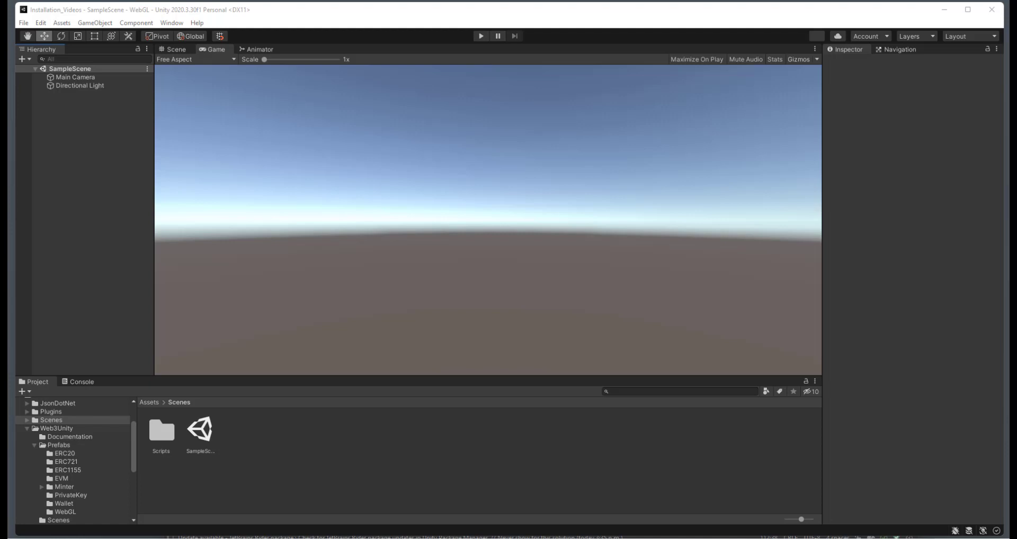
mouse_move(71, 488)
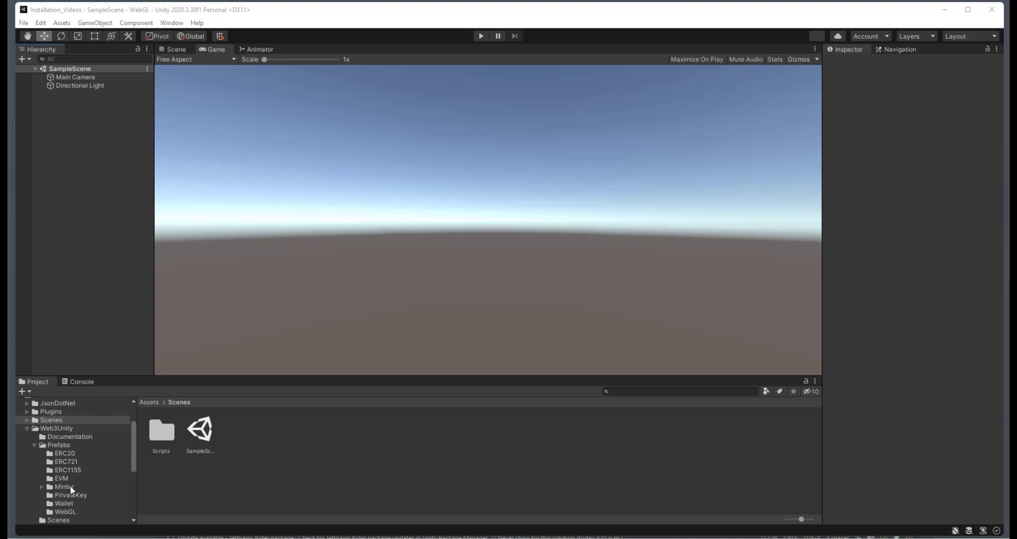
mouse_move(47, 429)
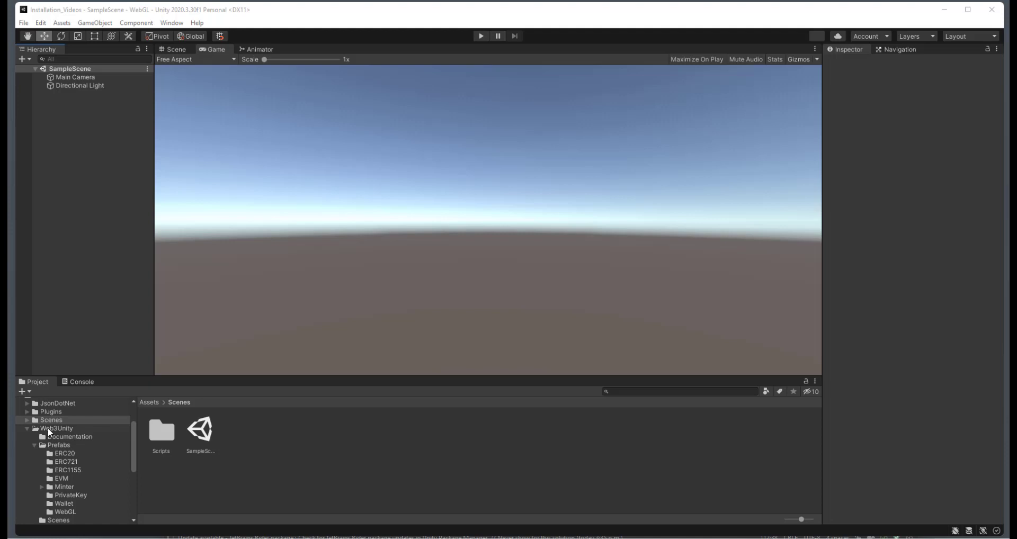
mouse_move(63, 489)
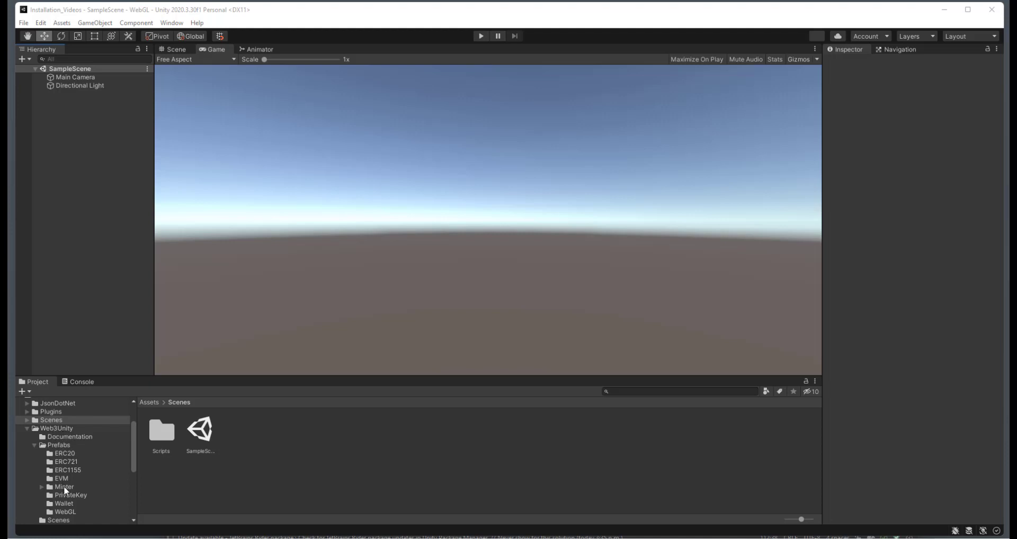
Step: Browse Prefabs > Minter > WebWallet and inspect MinterWebWallet1155, comparing it with MinterWebWallet721
click(63, 486)
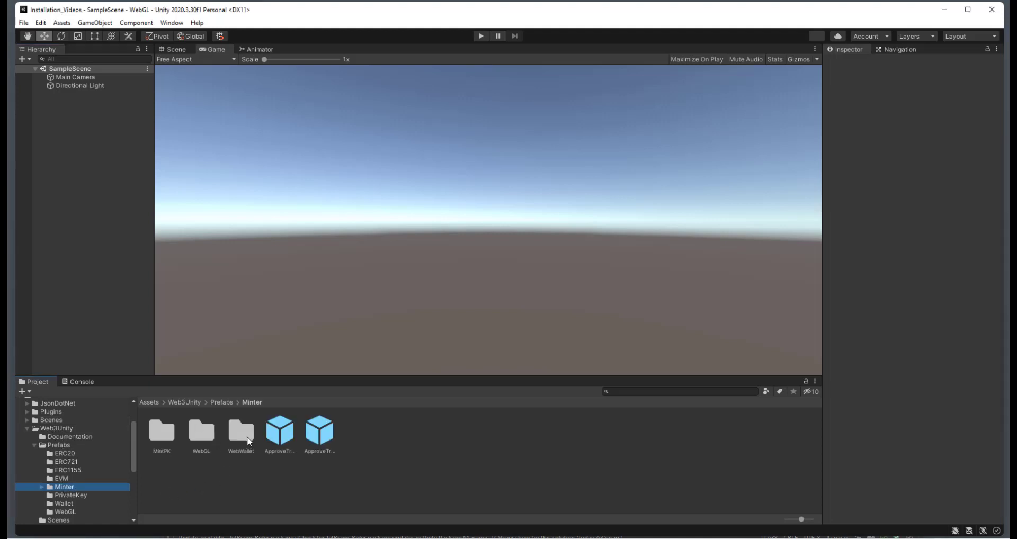
double_click(241, 431)
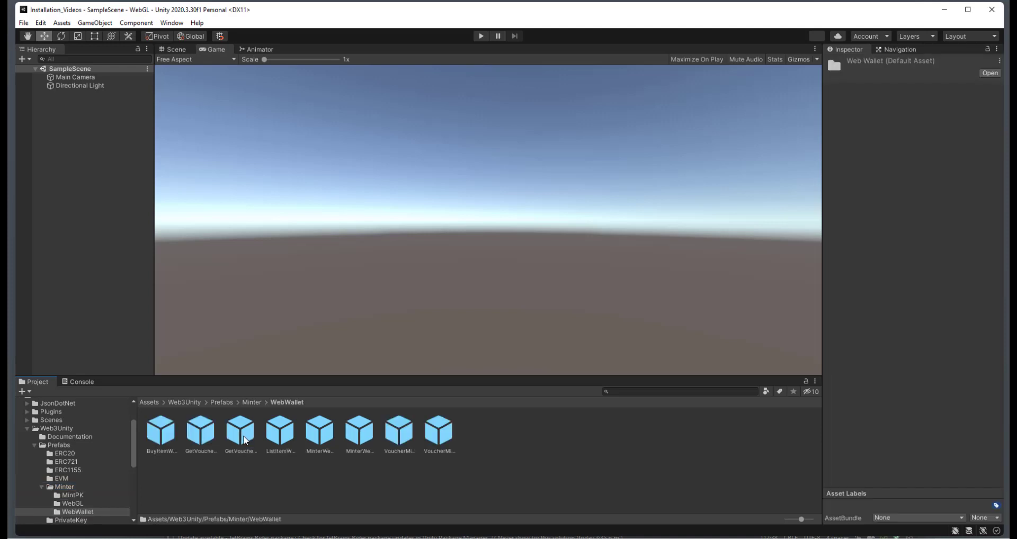
mouse_move(364, 444)
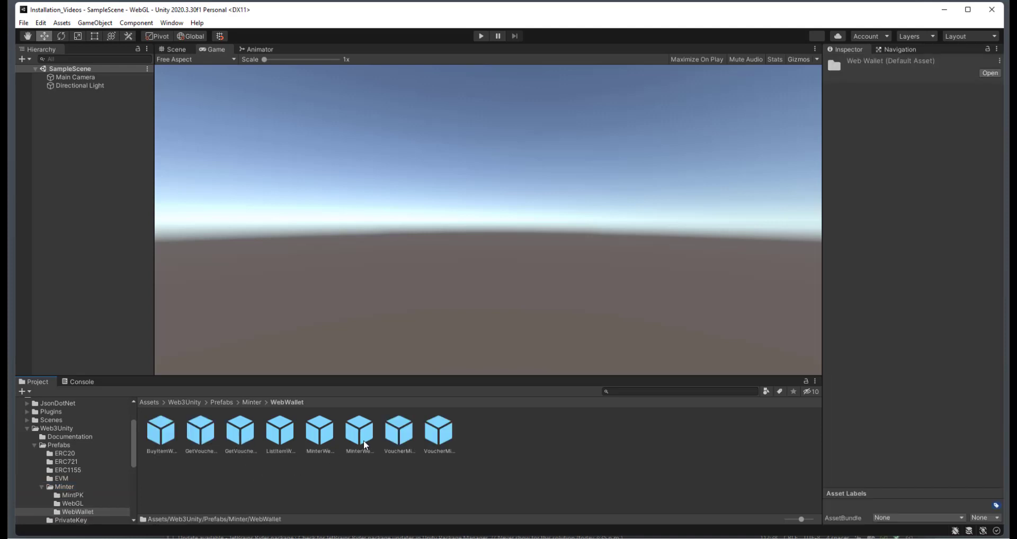
click(359, 429)
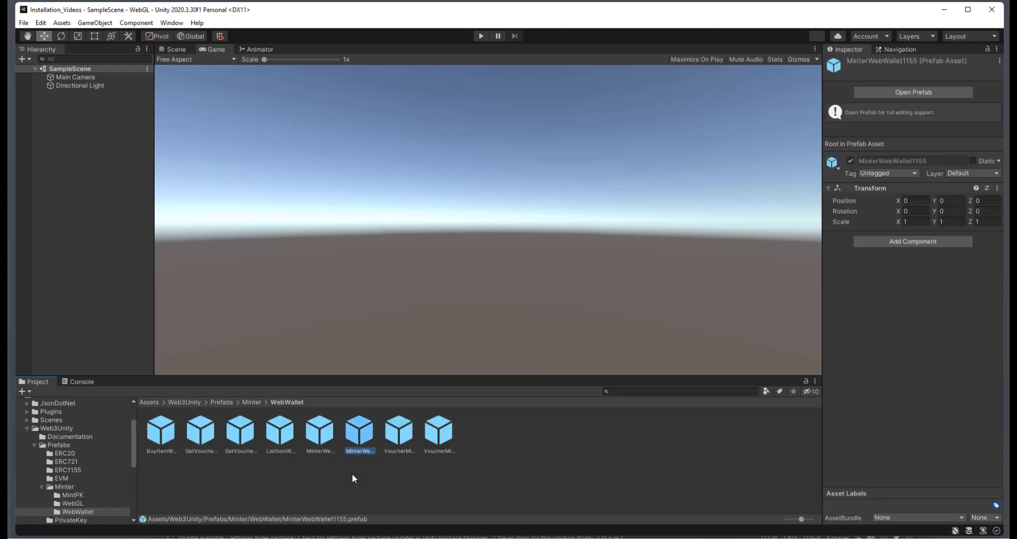
mouse_move(353, 474)
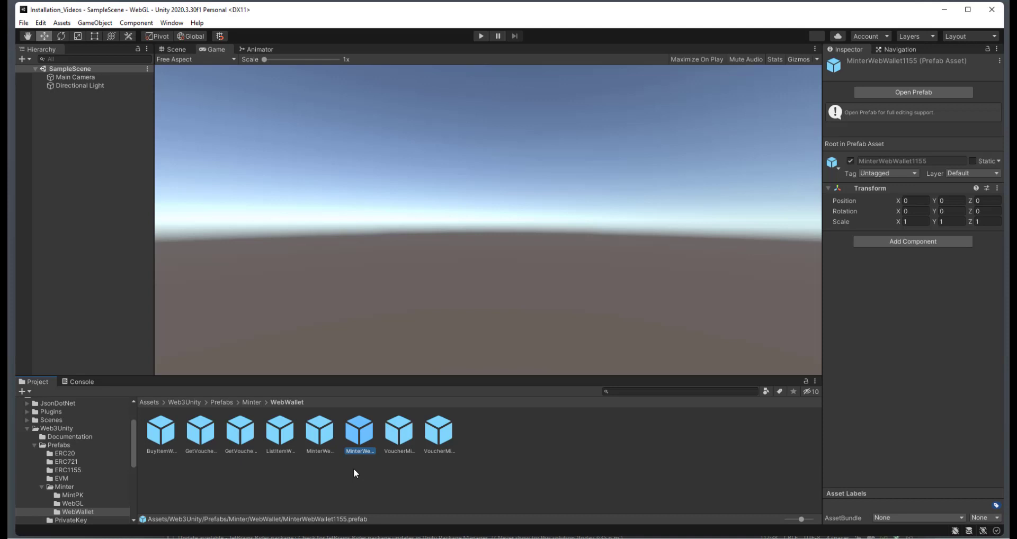
mouse_move(318, 443)
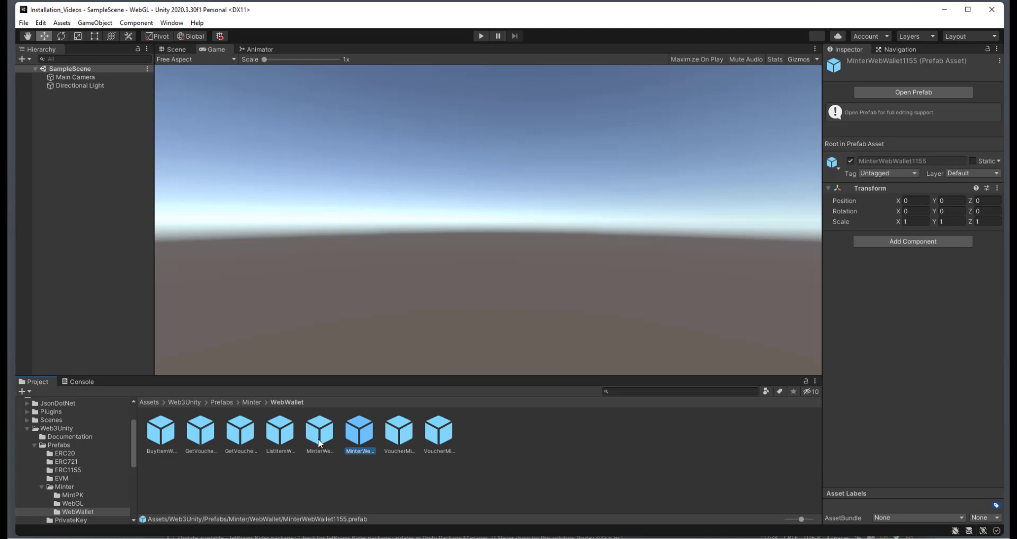
click(319, 430)
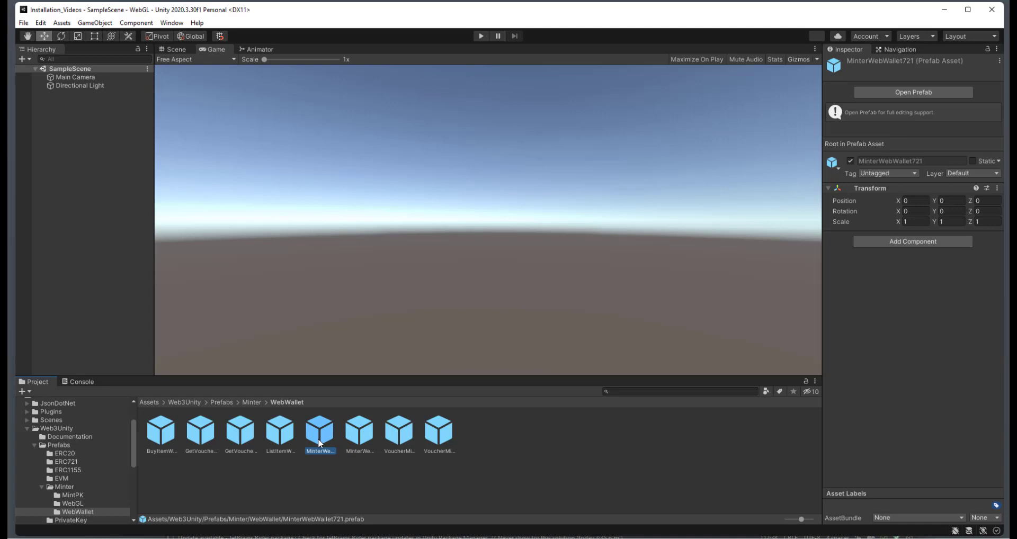
mouse_move(172, 446)
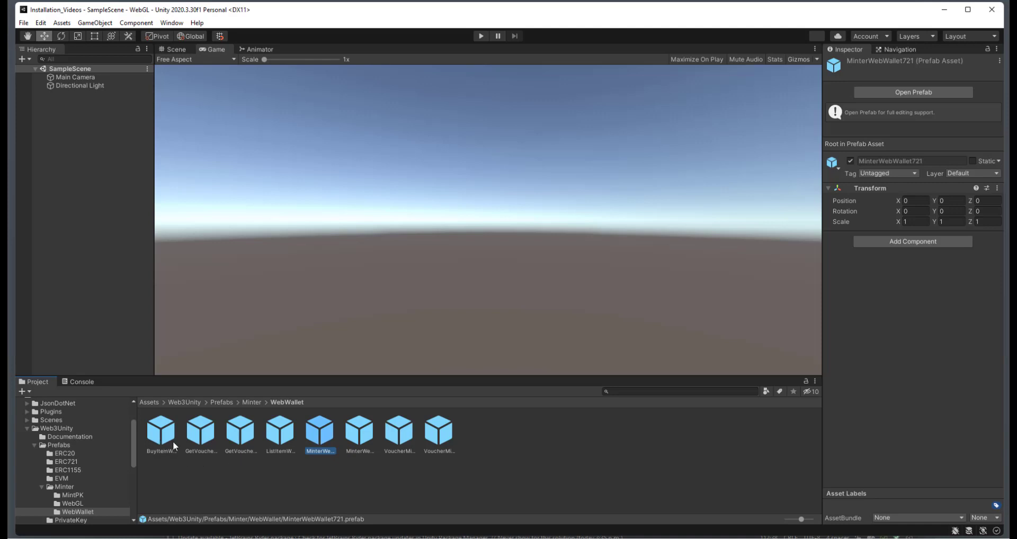
mouse_move(367, 476)
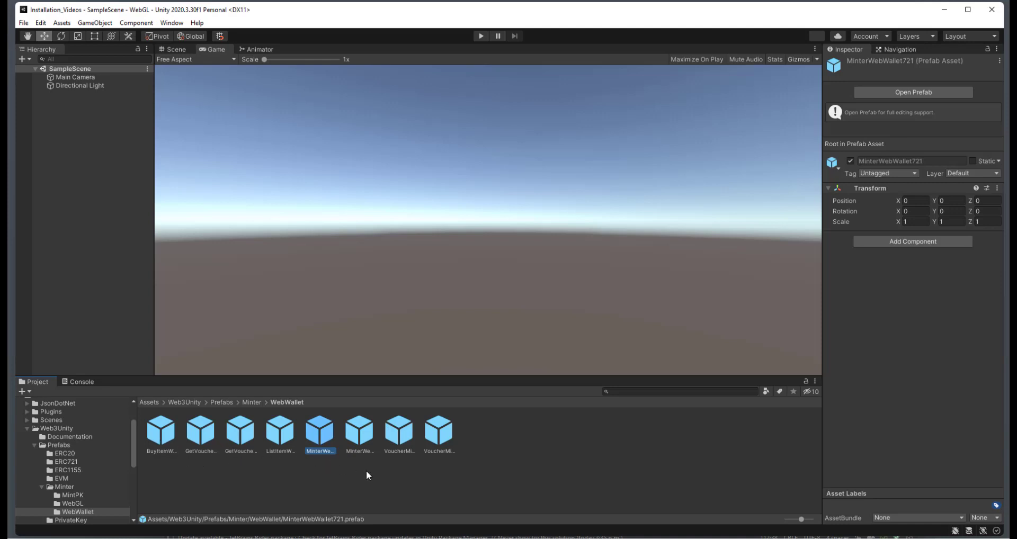
mouse_move(340, 465)
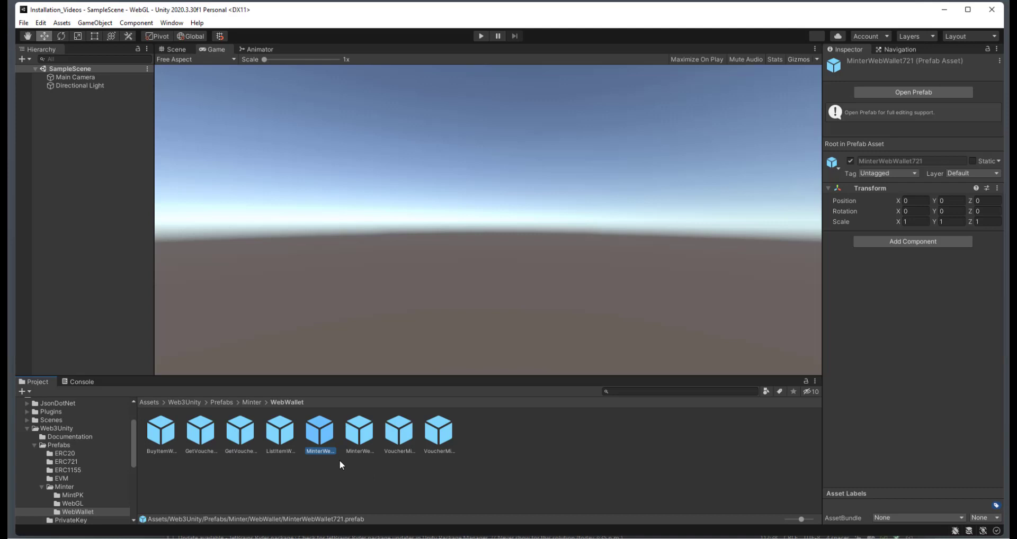
mouse_move(348, 461)
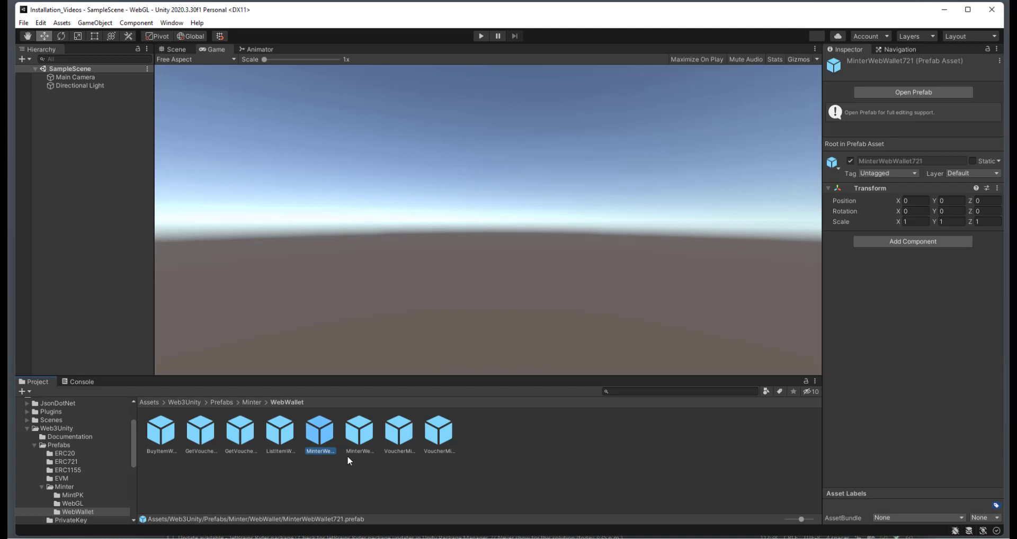
click(359, 430)
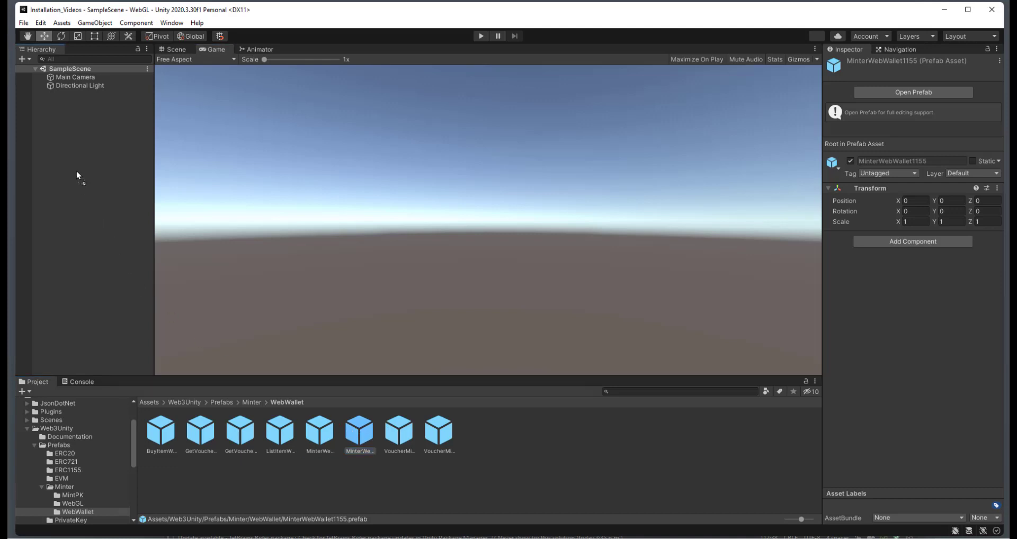
Step: Drag MinterWebWallet1155 into the Hierarchy and inspect its Canvas child Mint1155 button
drag(359, 427, 84, 93)
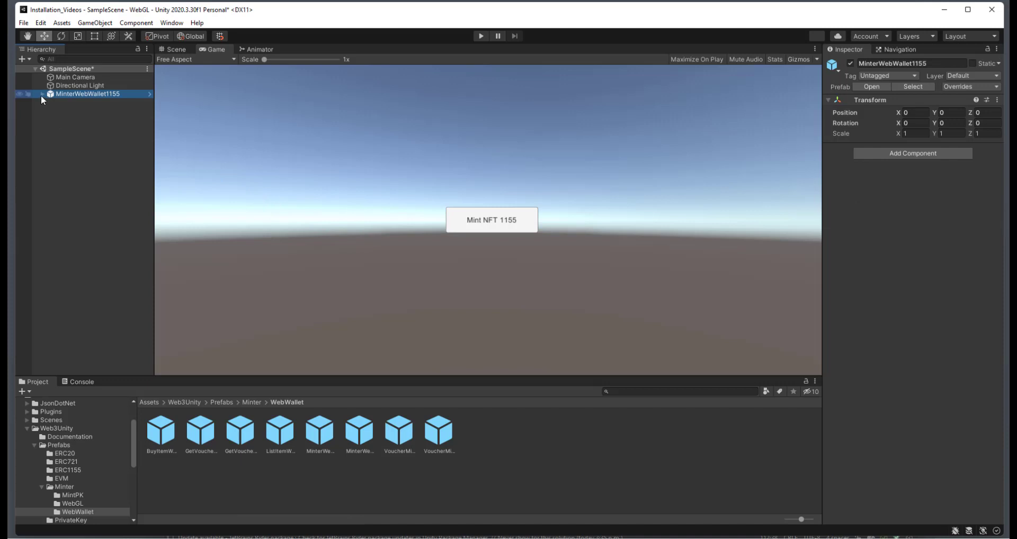
click(41, 93)
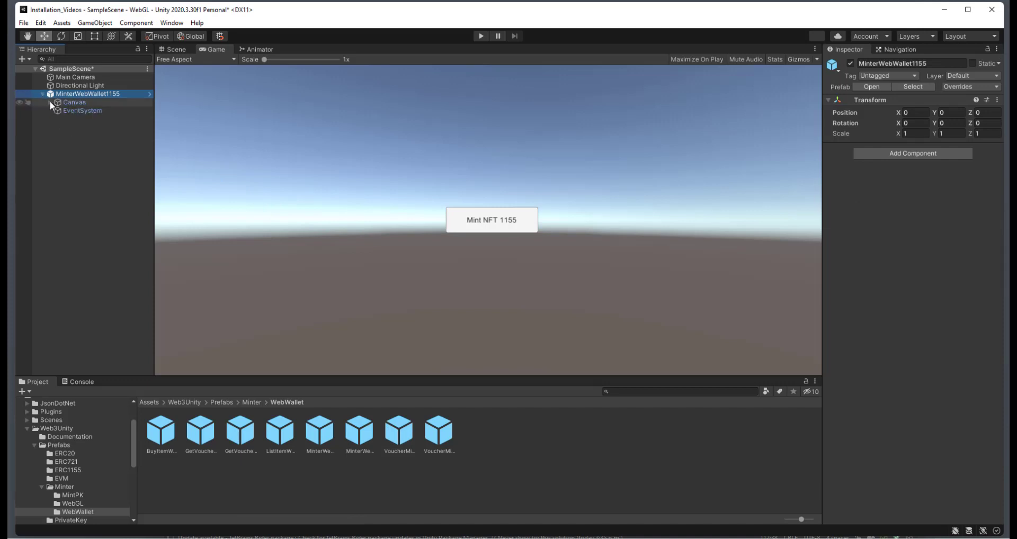
click(83, 110)
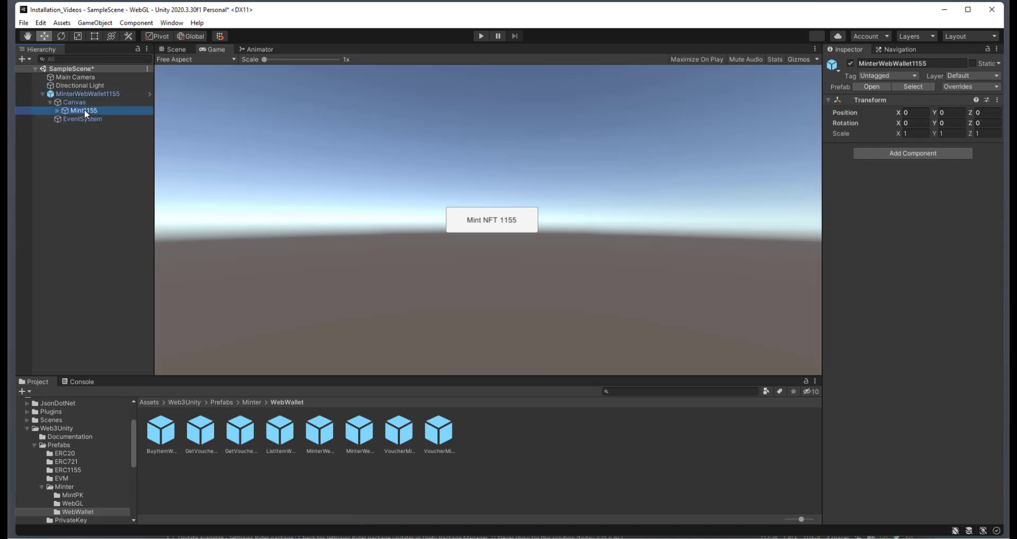
click(83, 110)
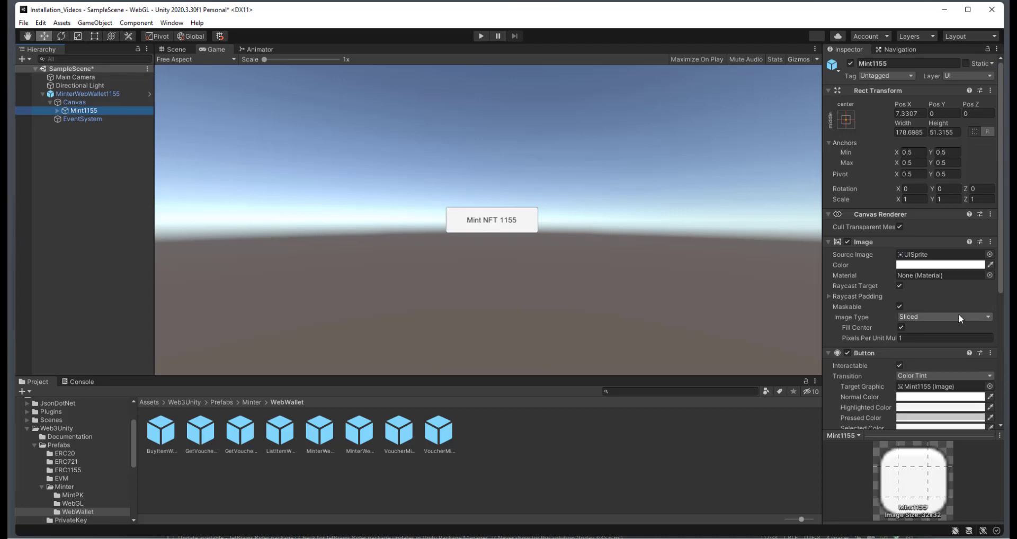
scroll(down, 3)
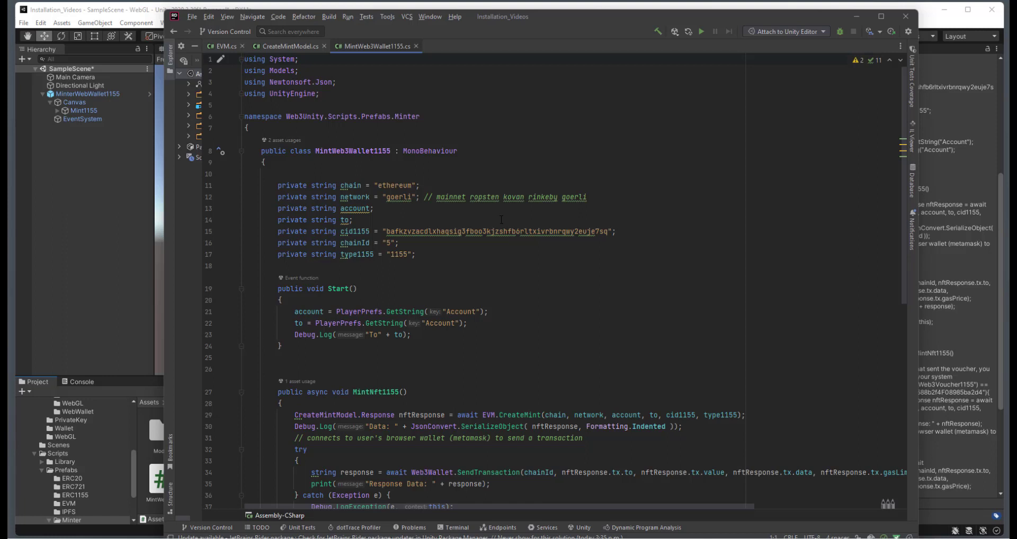
mouse_move(398, 197)
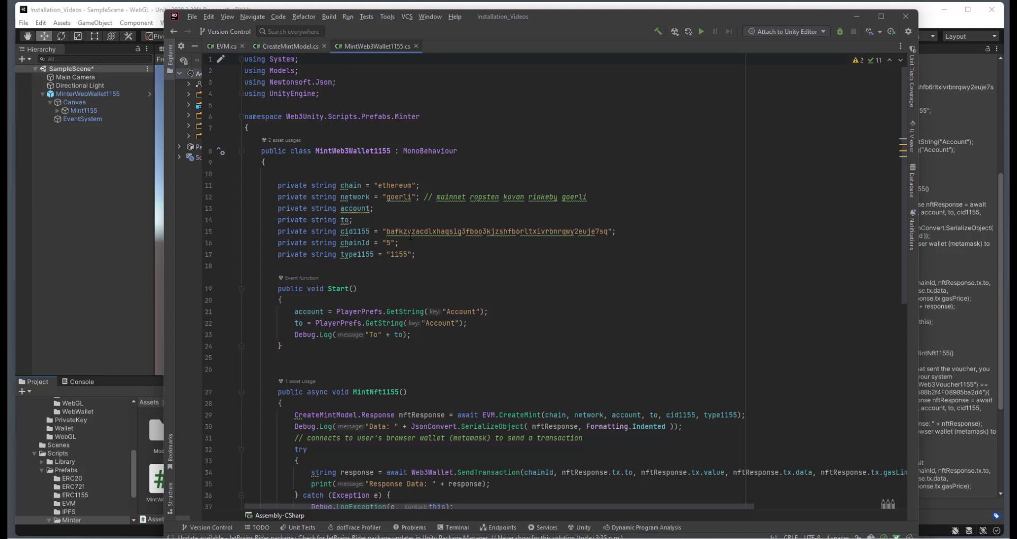
mouse_move(415, 231)
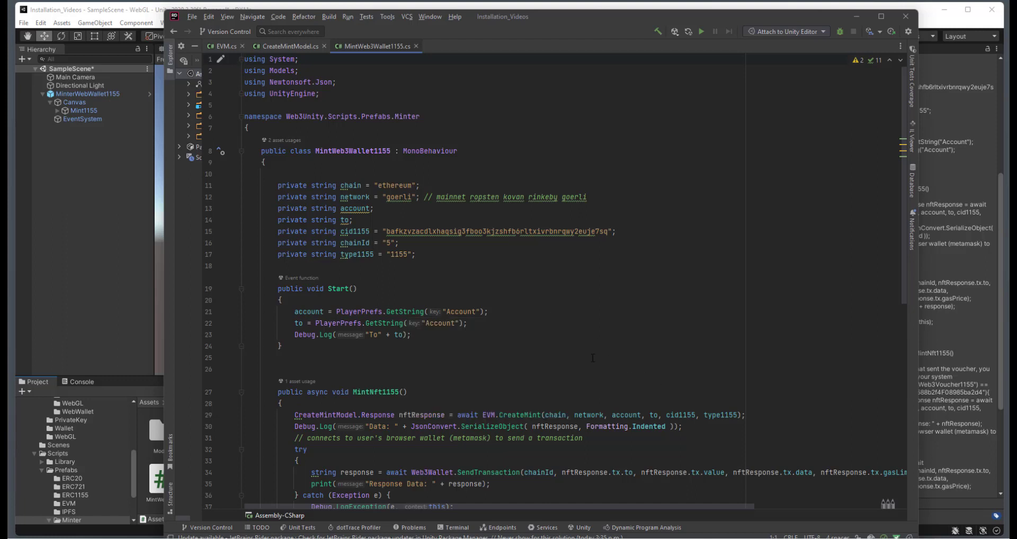
mouse_move(479, 352)
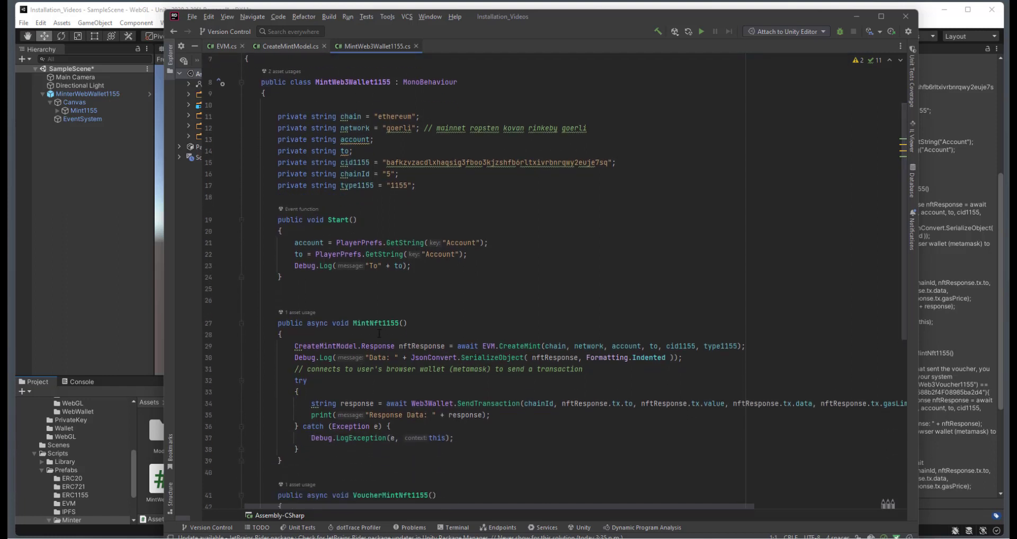
mouse_move(373, 323)
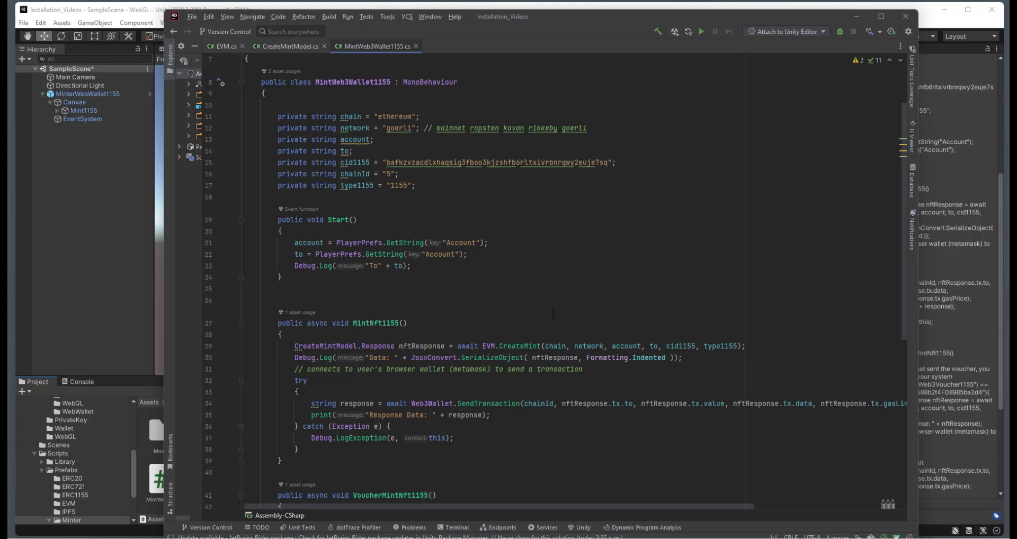
mouse_move(551, 313)
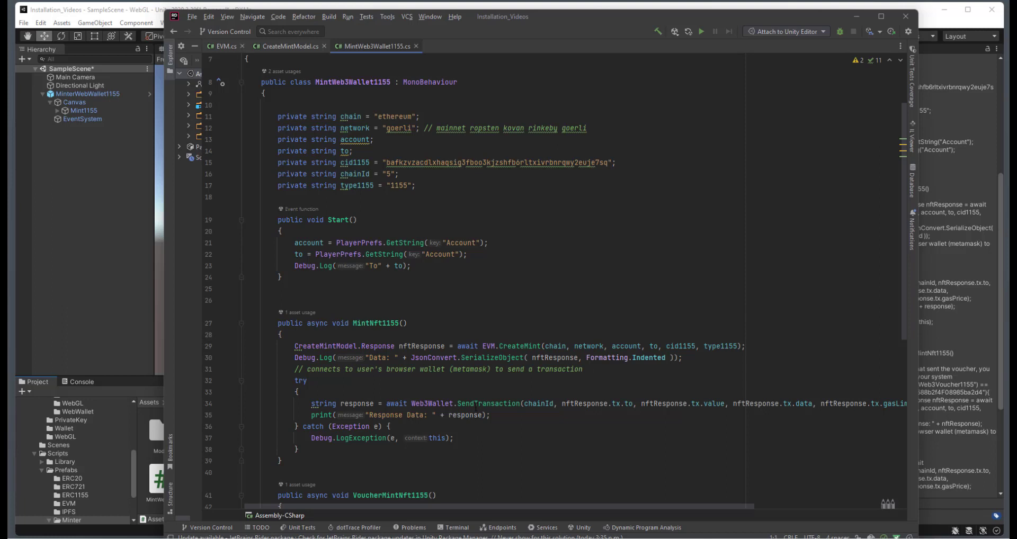
mouse_move(537, 403)
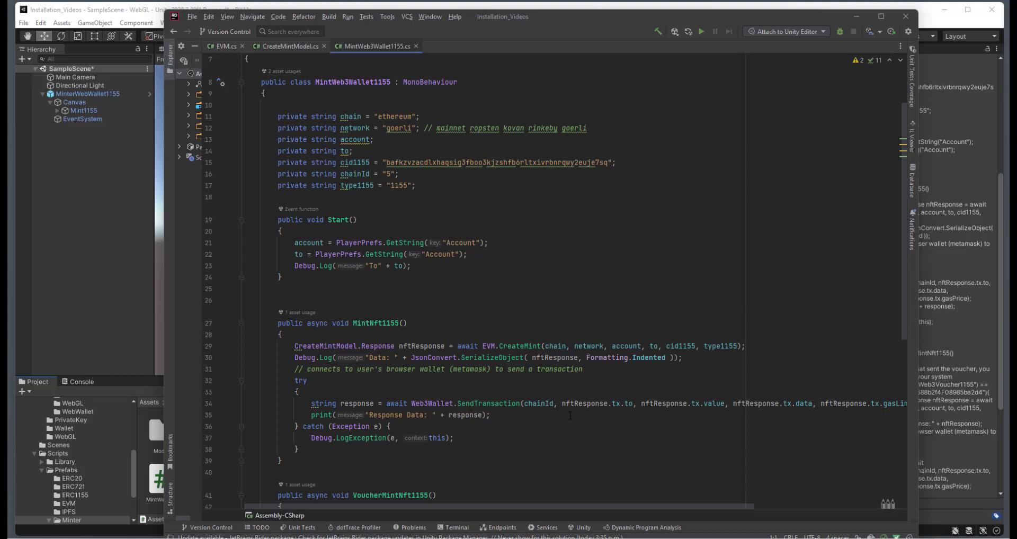
mouse_move(637, 452)
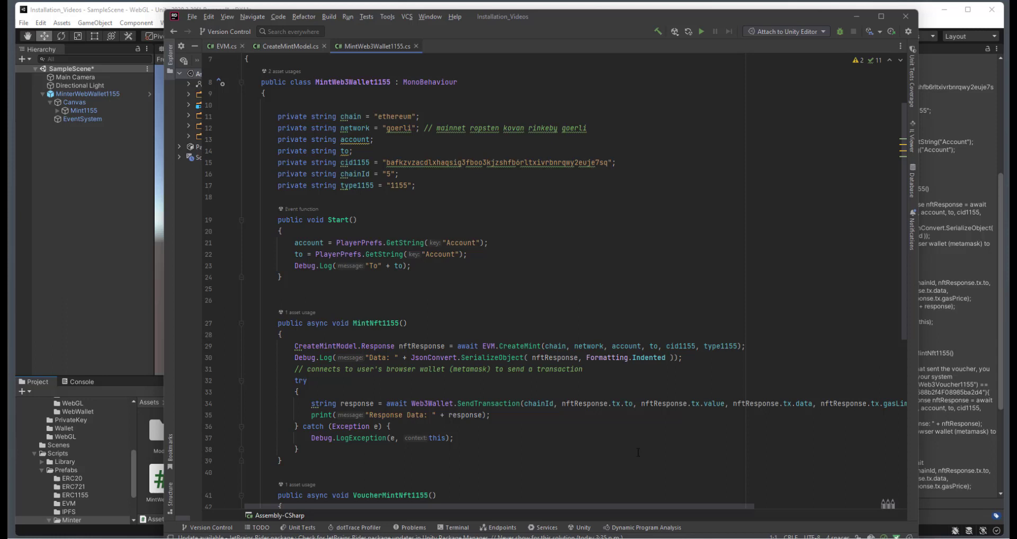
mouse_move(855, 17)
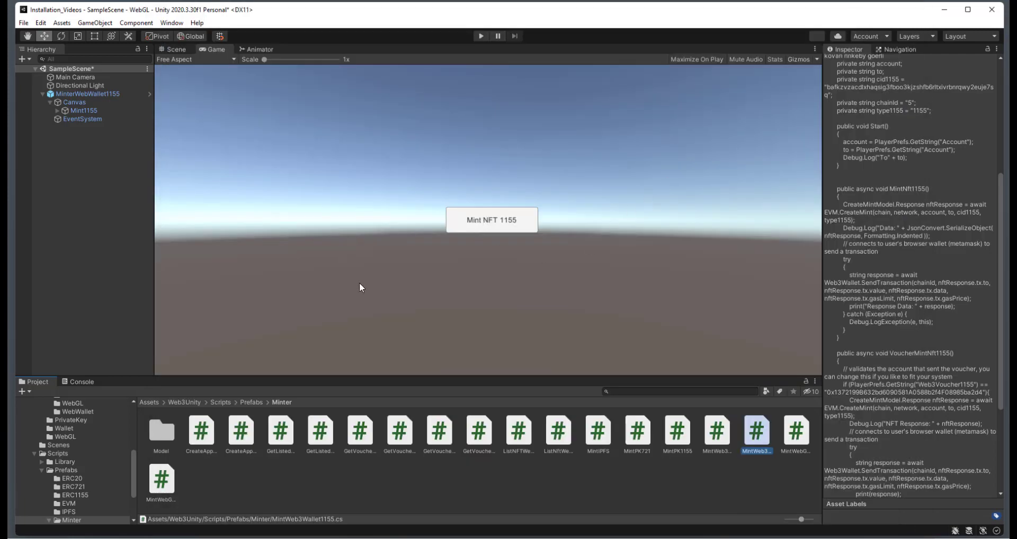
mouse_move(115, 335)
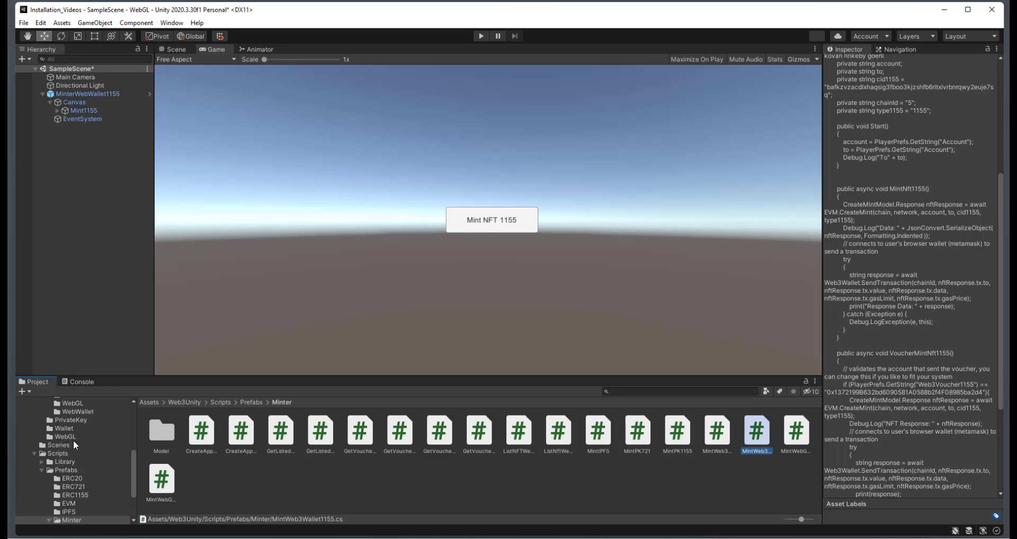
Step: Open the WalletLogin scene from Assets/Web3Unity/Scenes, saving the SampleScene changes
click(57, 445)
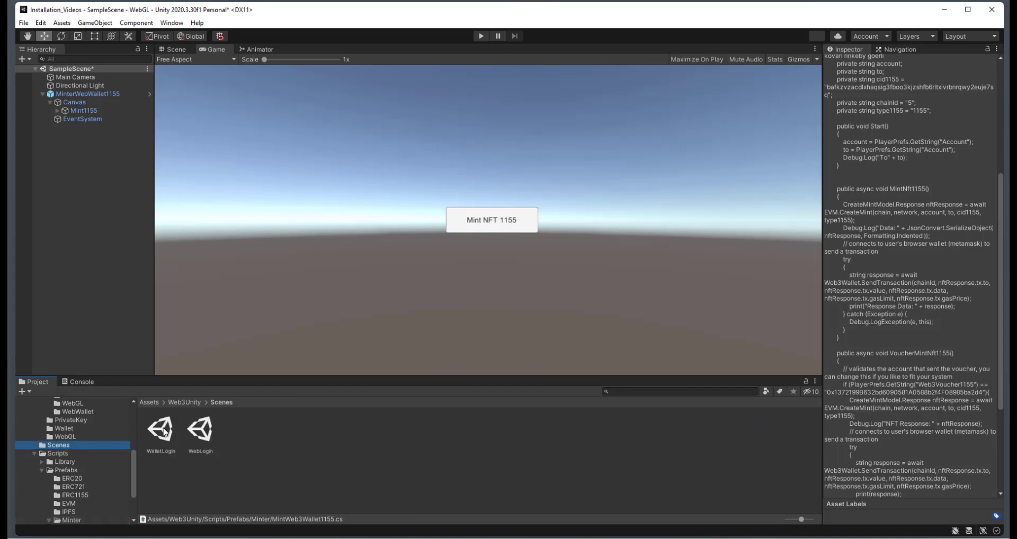
double_click(160, 429)
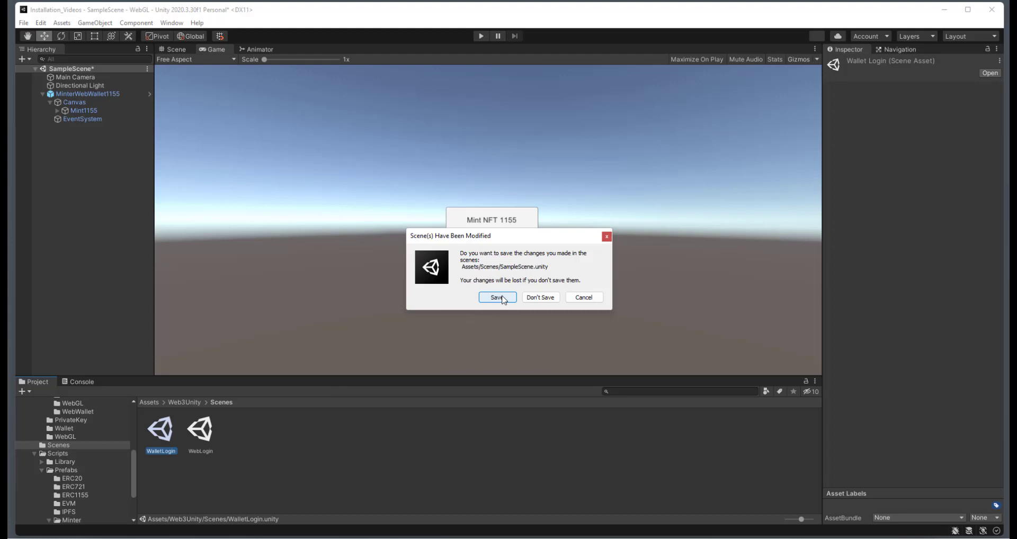
click(496, 297)
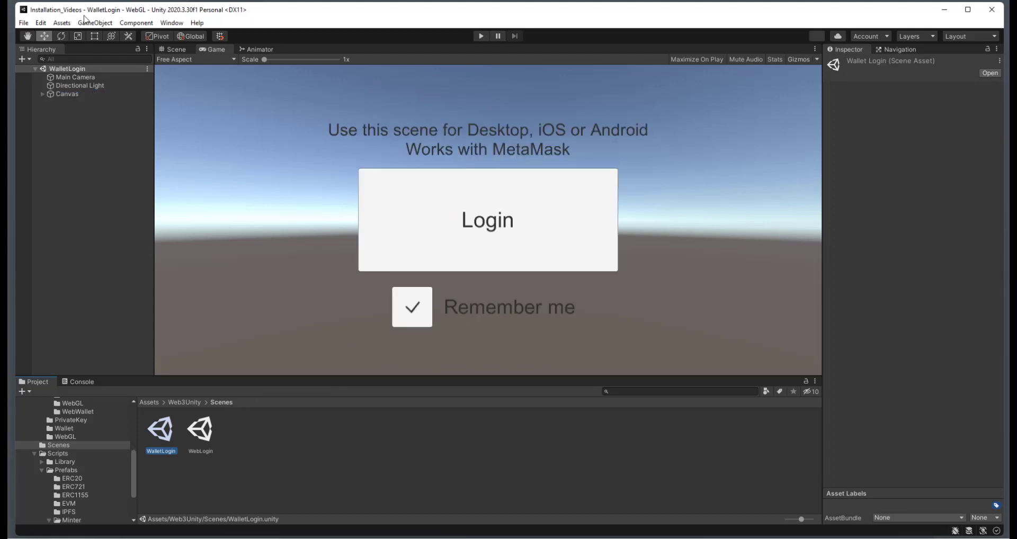
click(22, 22)
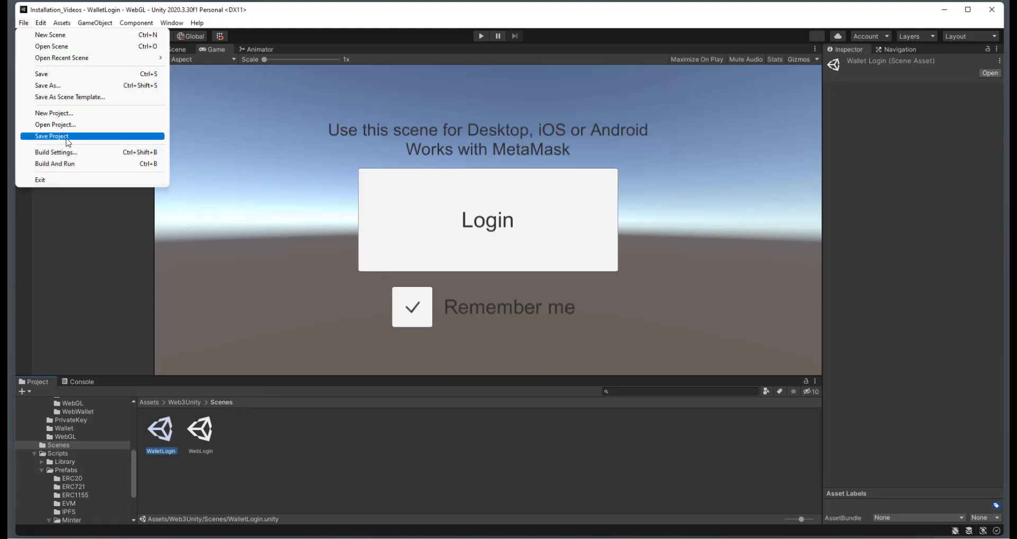
click(56, 152)
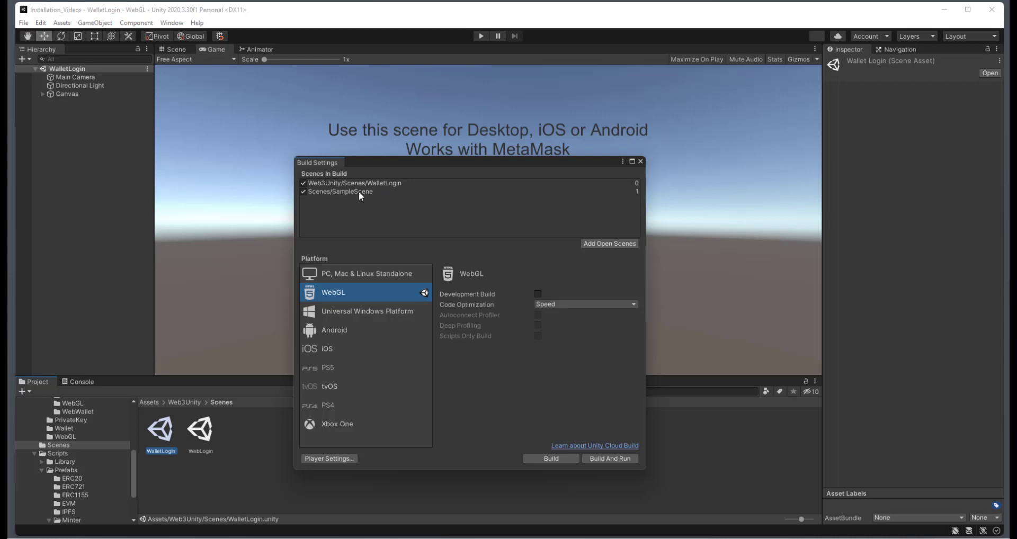
mouse_move(407, 296)
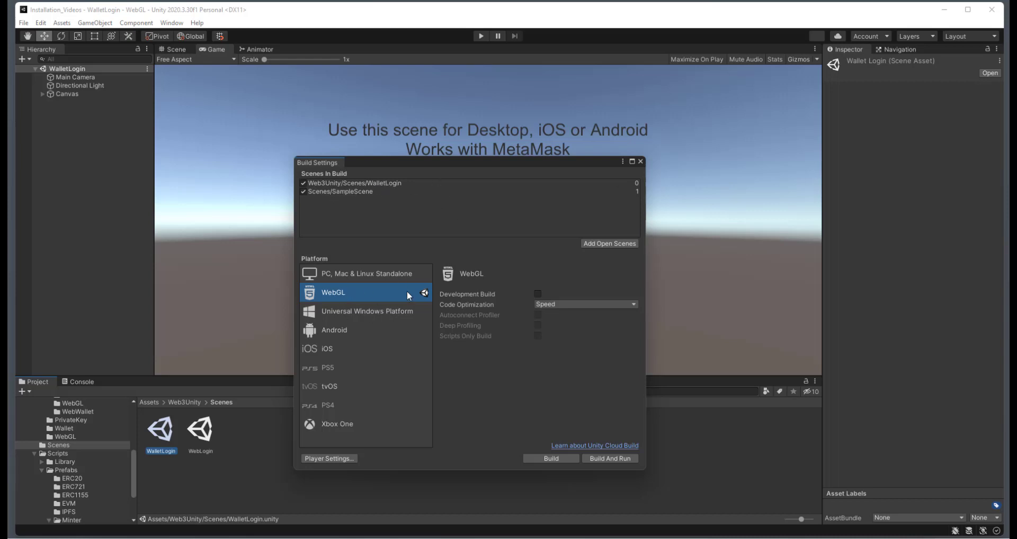
mouse_move(402, 281)
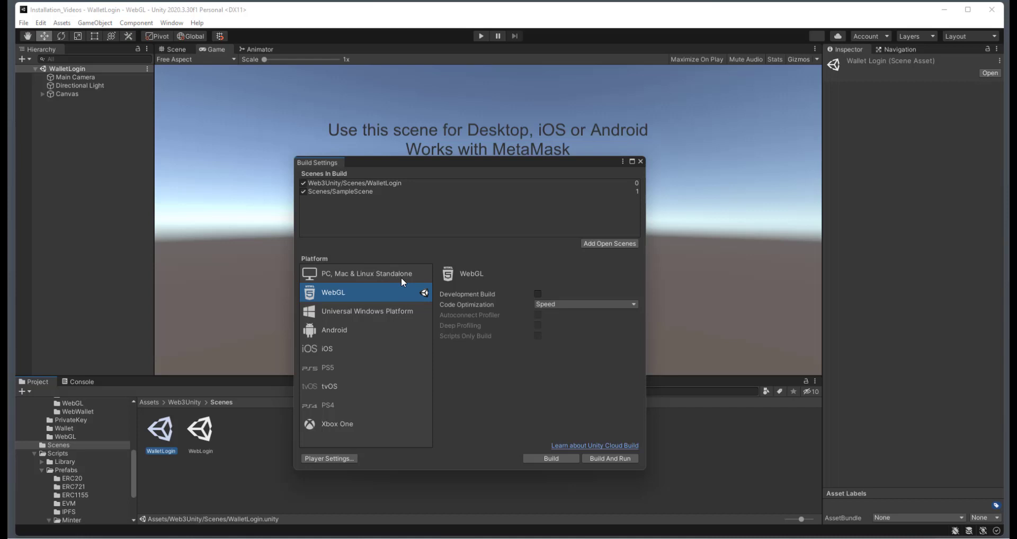
mouse_move(385, 279)
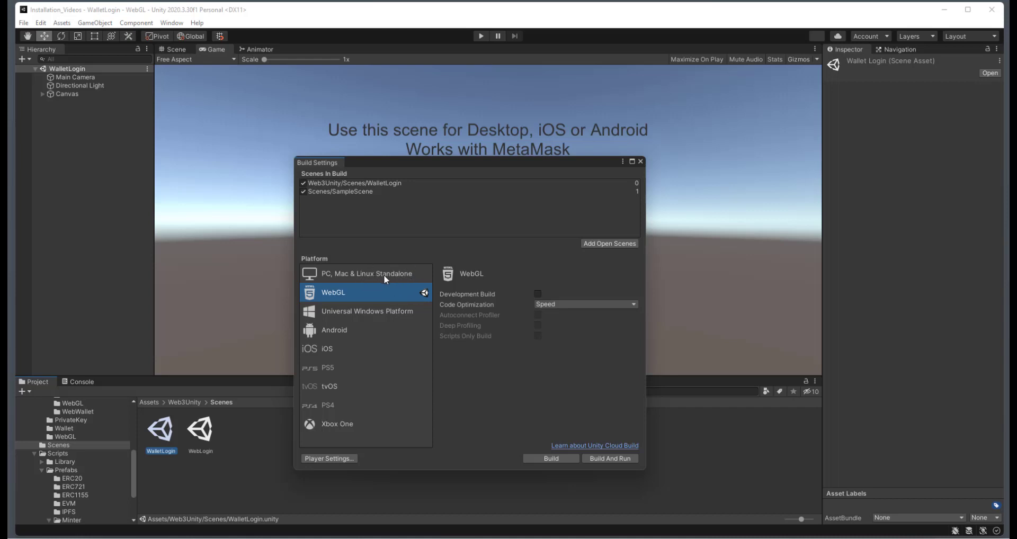
mouse_move(391, 300)
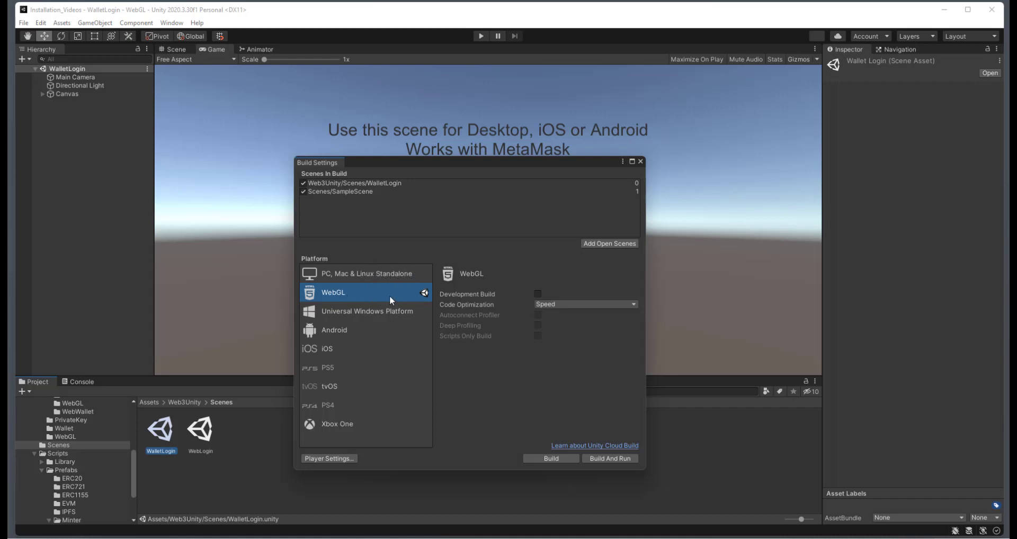
mouse_move(641, 162)
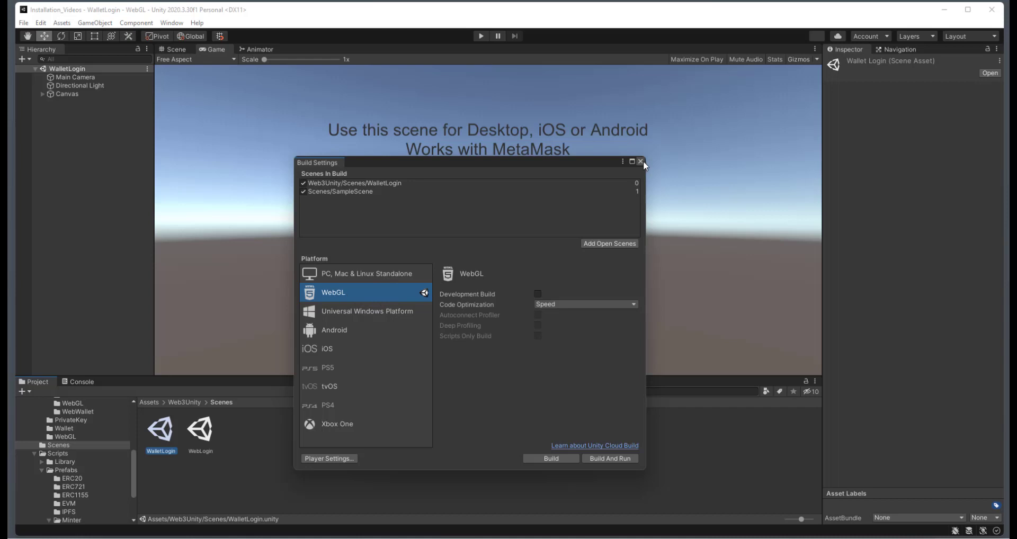
click(639, 162)
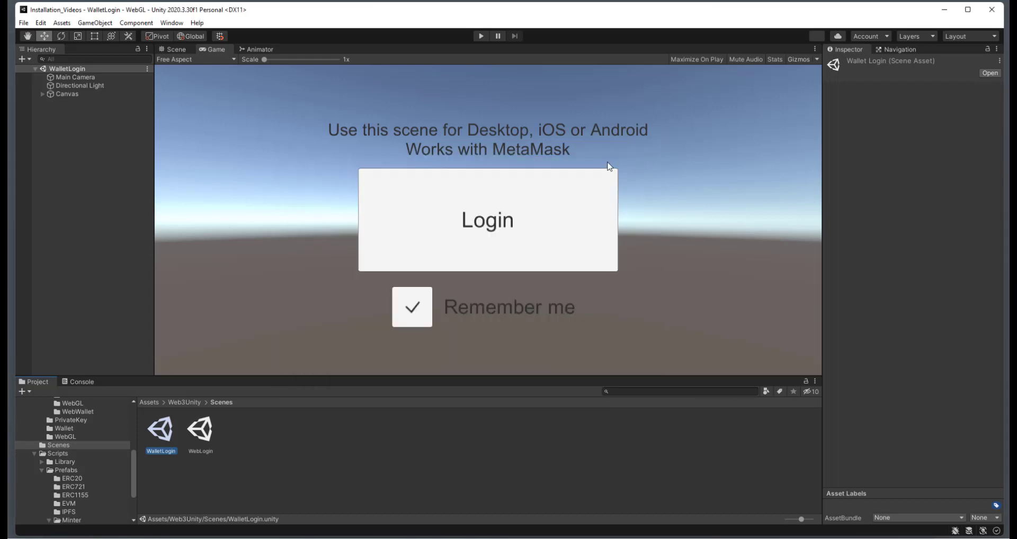
mouse_move(410, 35)
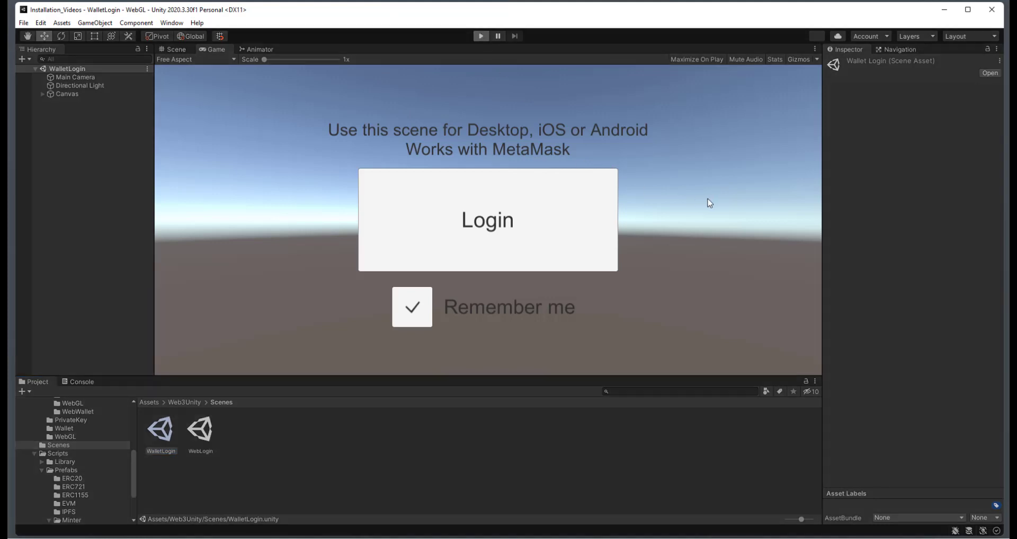
mouse_move(695, 215)
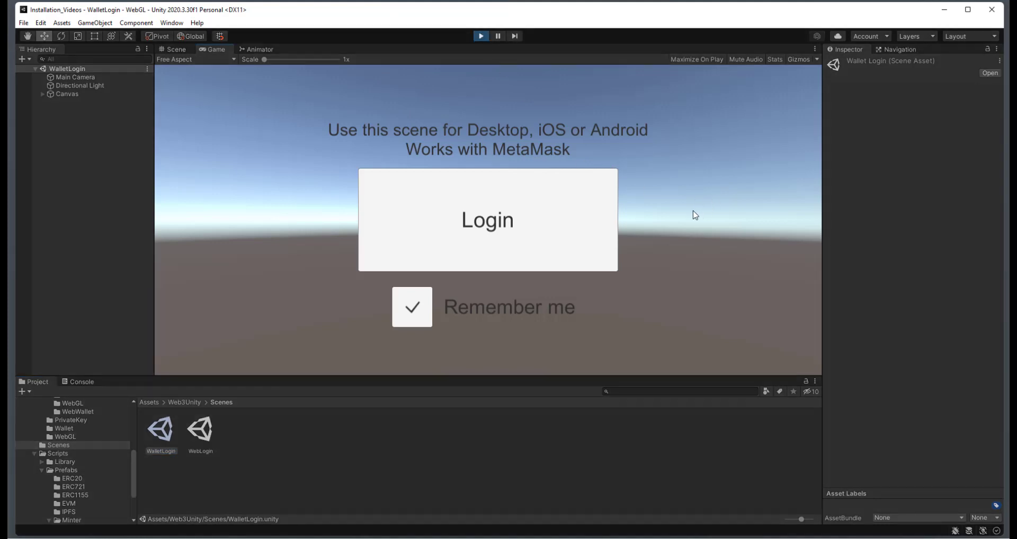
Step: Toggle Remember me twice, then start the MetaMask login from the running game
click(411, 307)
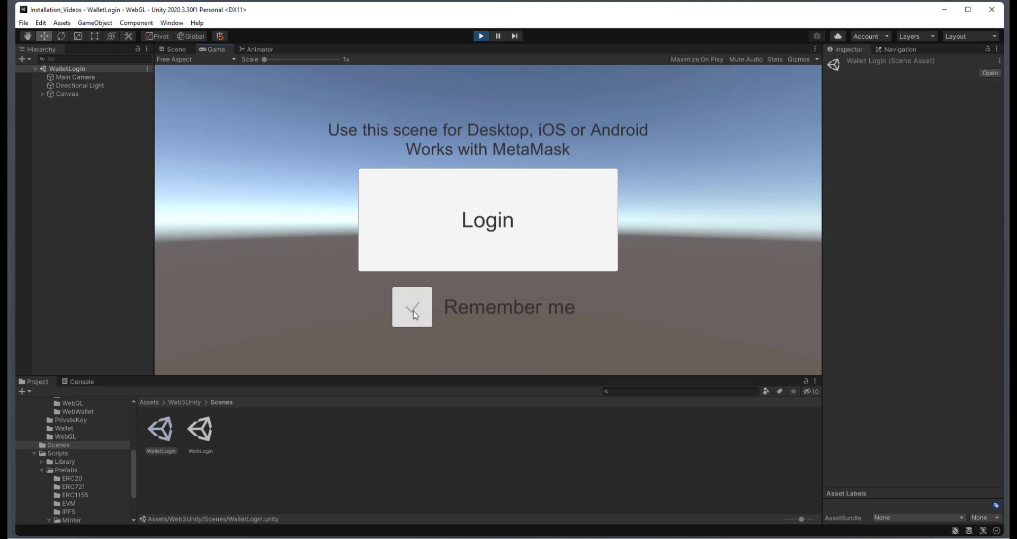
click(411, 308)
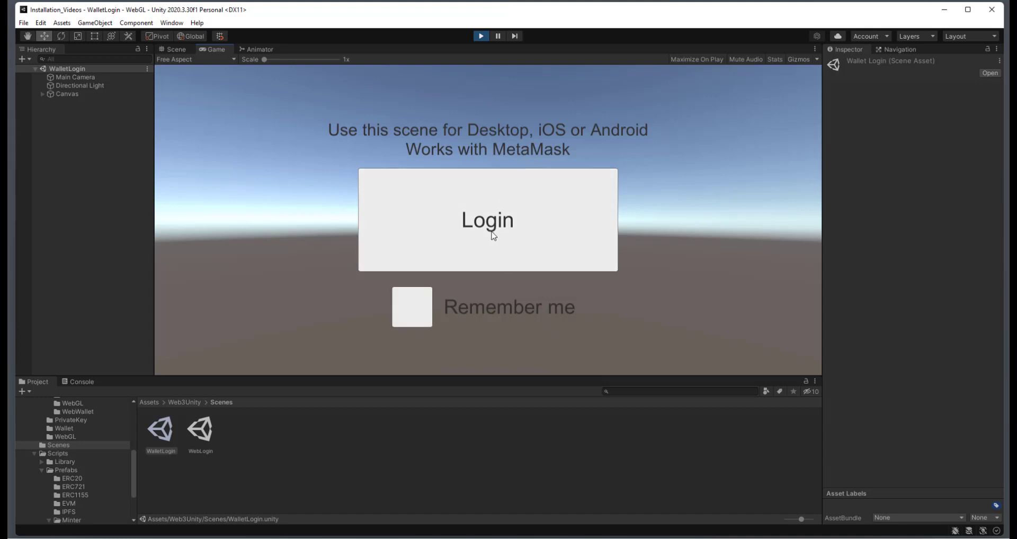
click(487, 219)
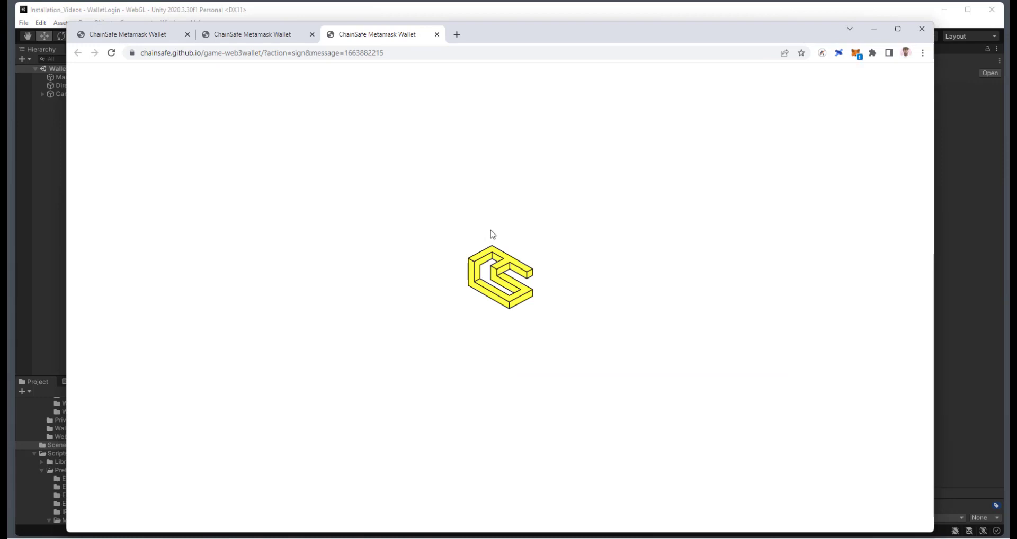
Step: Sign the MetaMask signature request and copy the completed signature back for the game
click(856, 52)
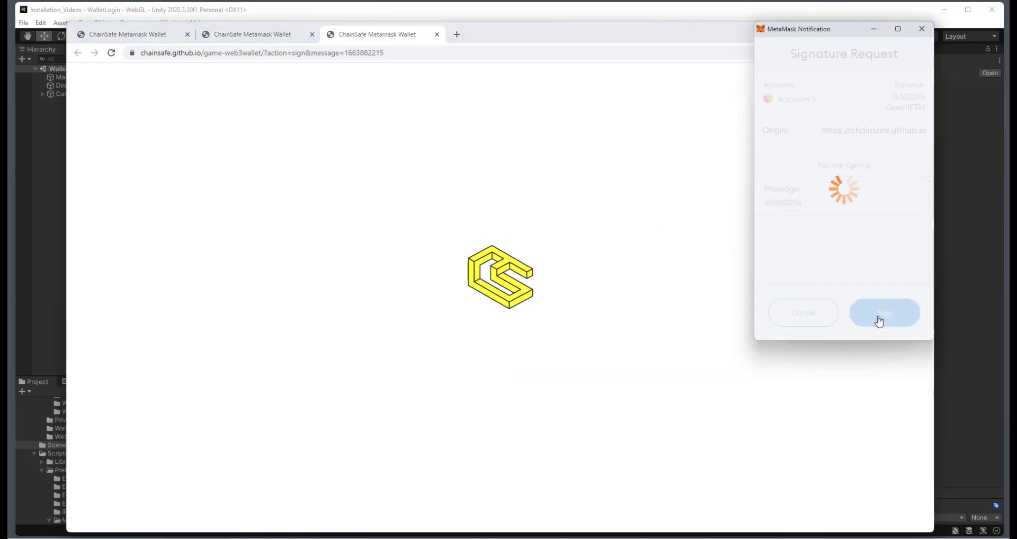
click(883, 312)
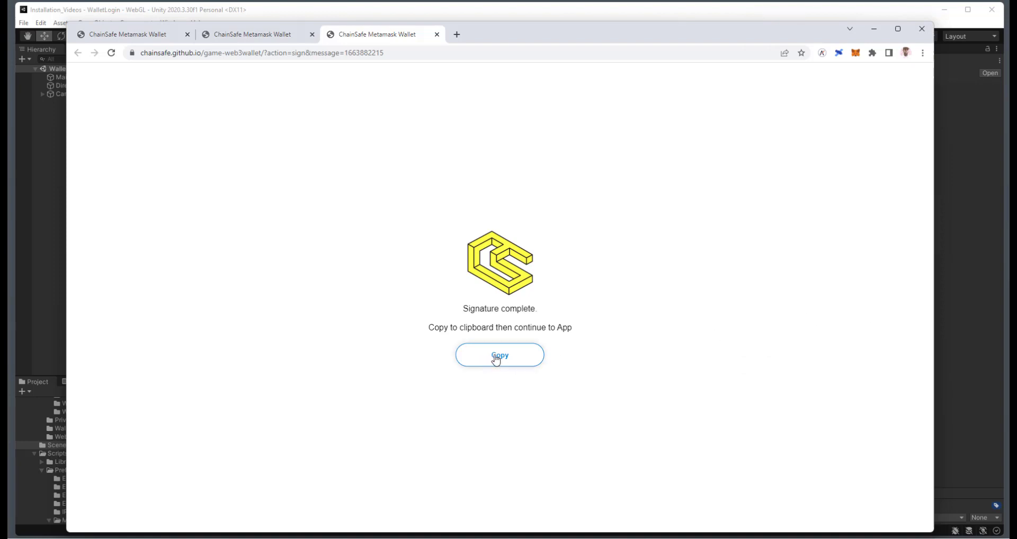
click(499, 354)
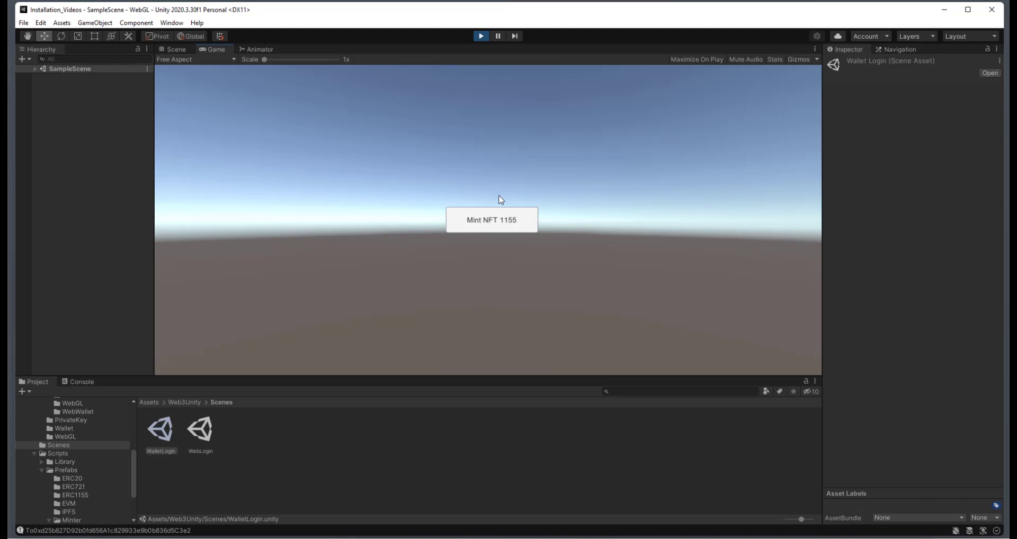
mouse_move(498, 224)
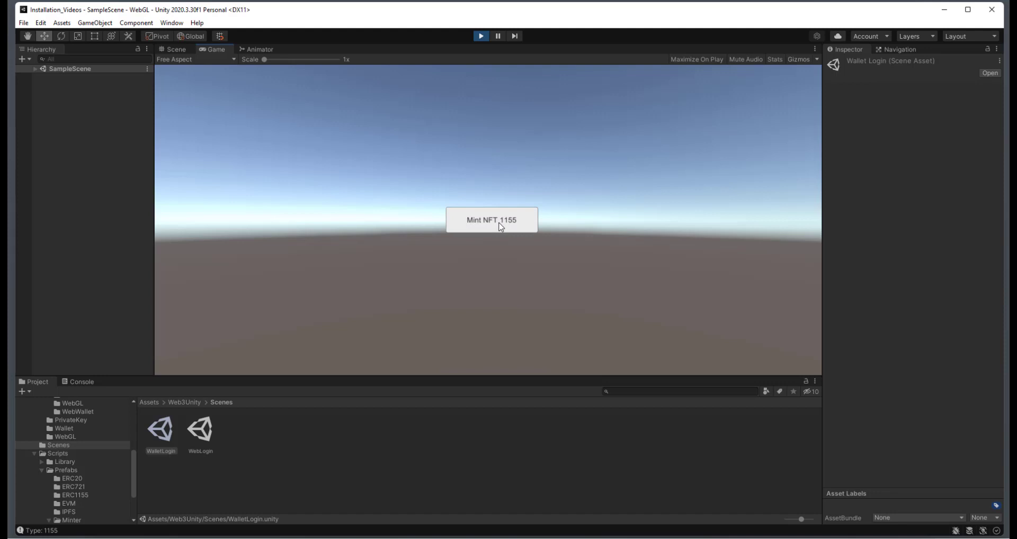
Step: Request a Mint NFT 1155 from the logged-in game
click(492, 219)
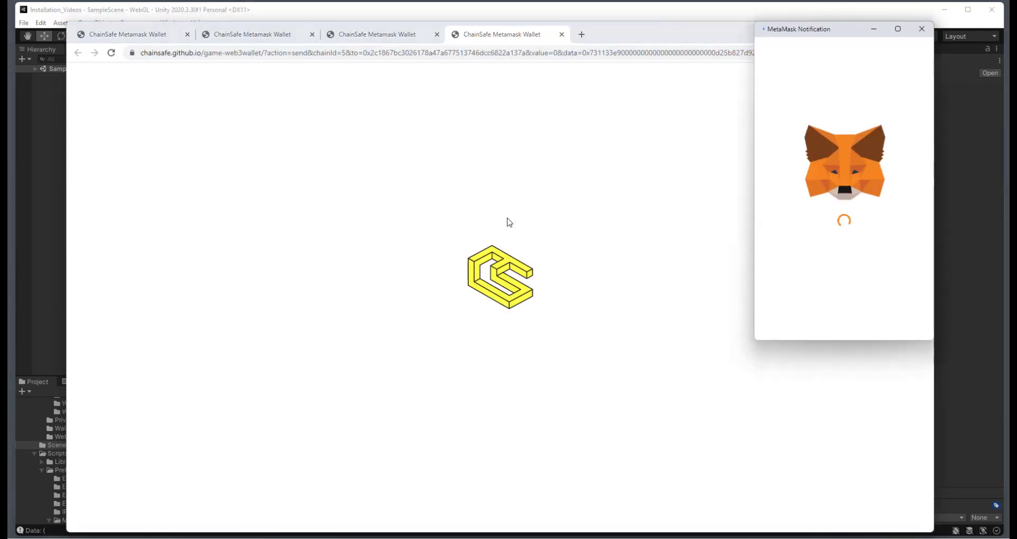
mouse_move(813, 185)
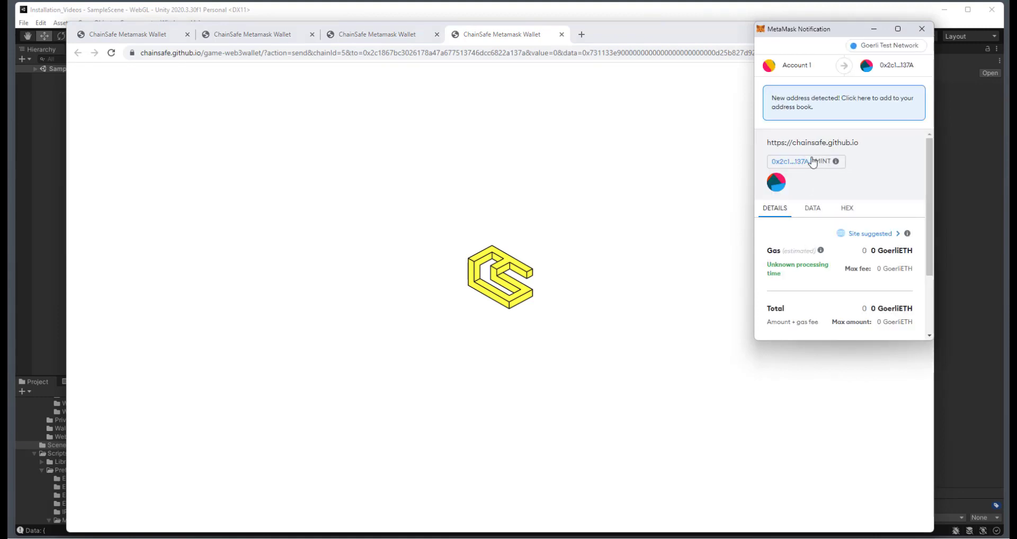
Step: Confirm the mint transaction in MetaMask and copy the sent transaction hash
scroll(down, 3)
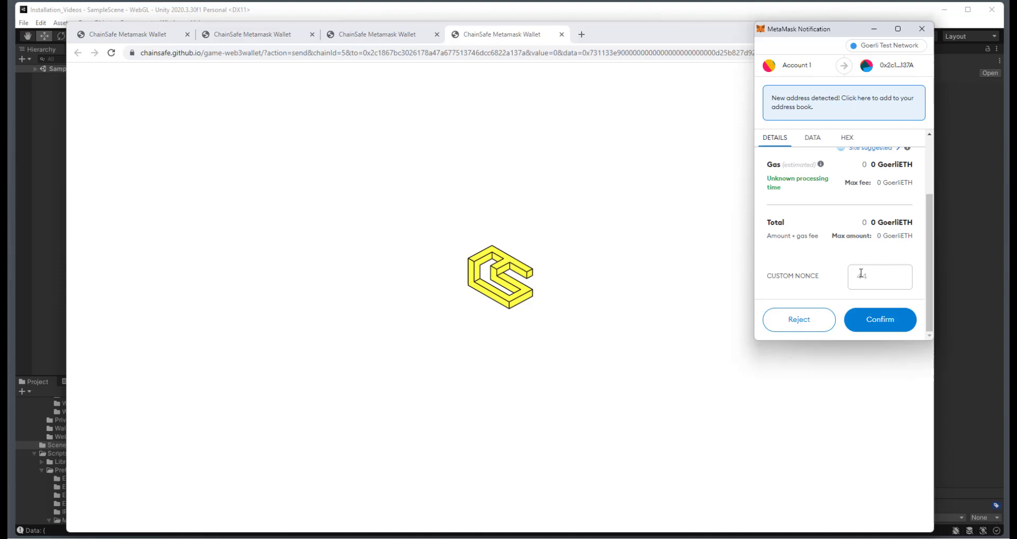
click(879, 319)
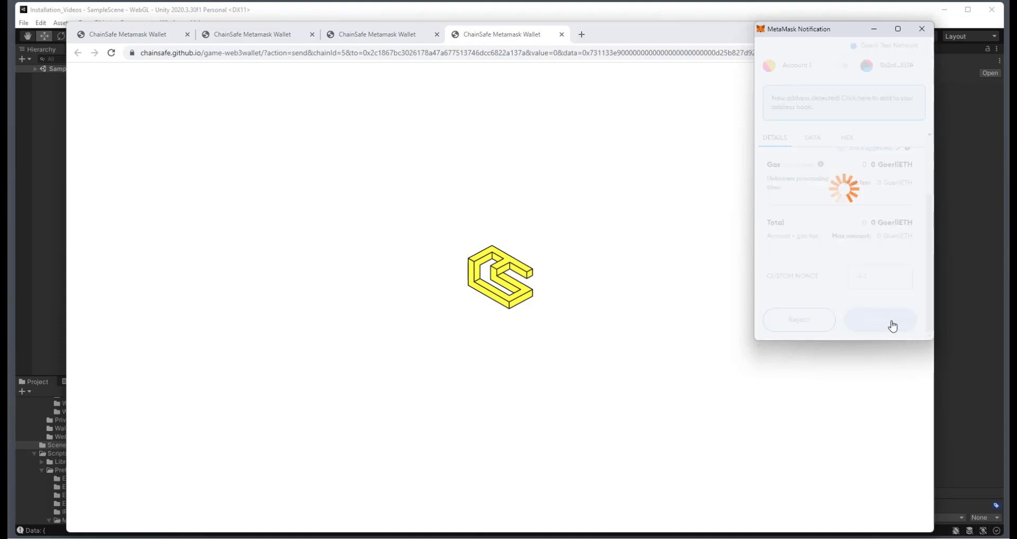
click(879, 320)
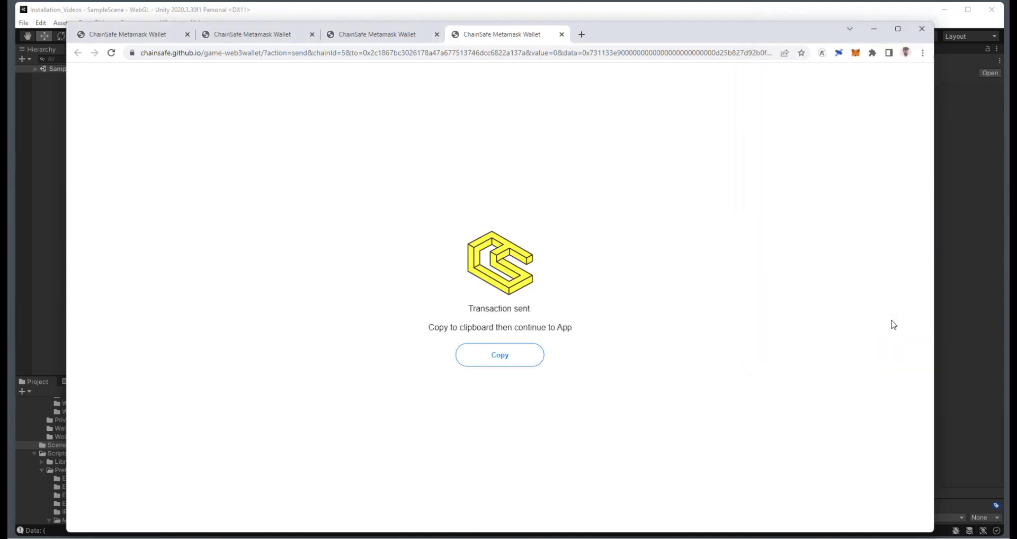
mouse_move(499, 357)
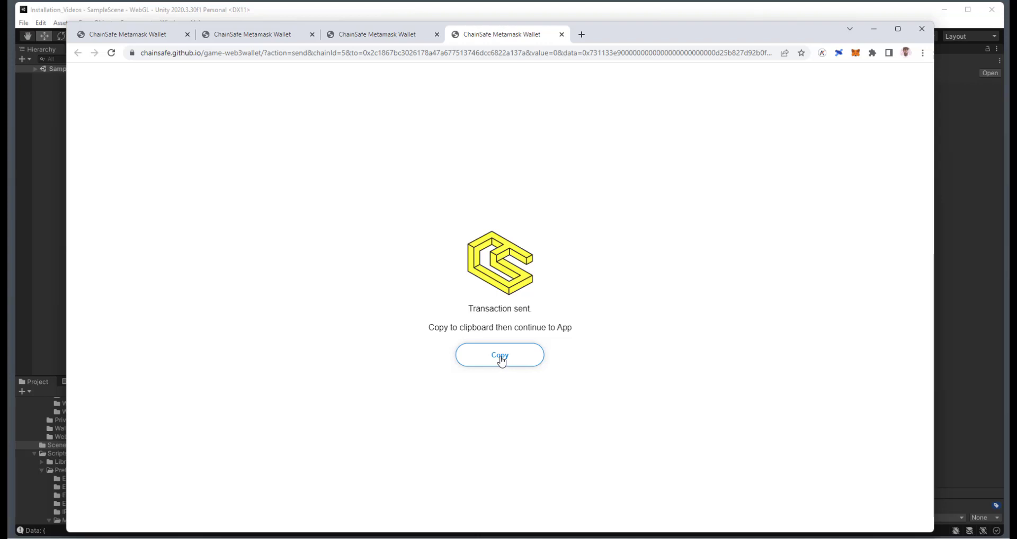
click(499, 355)
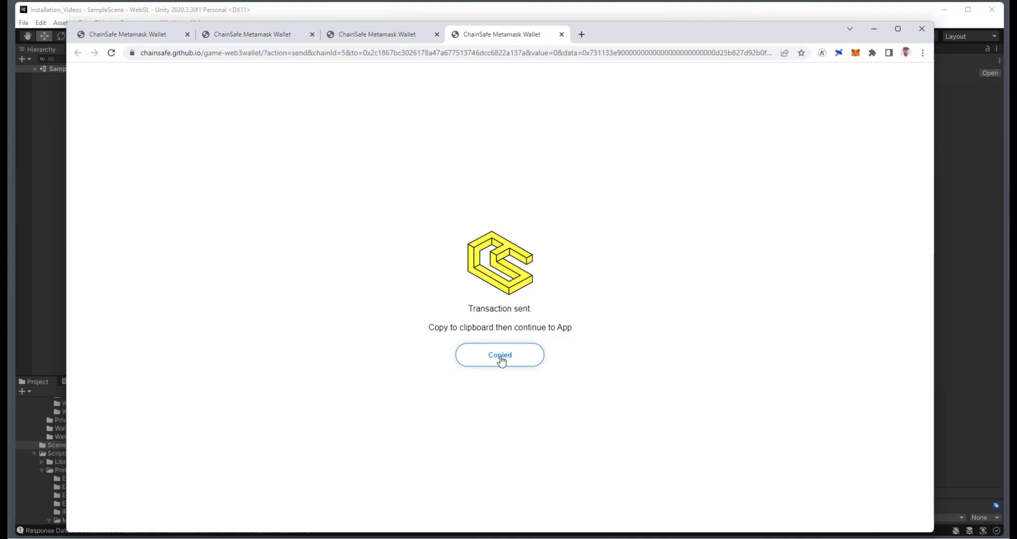
mouse_move(827, 72)
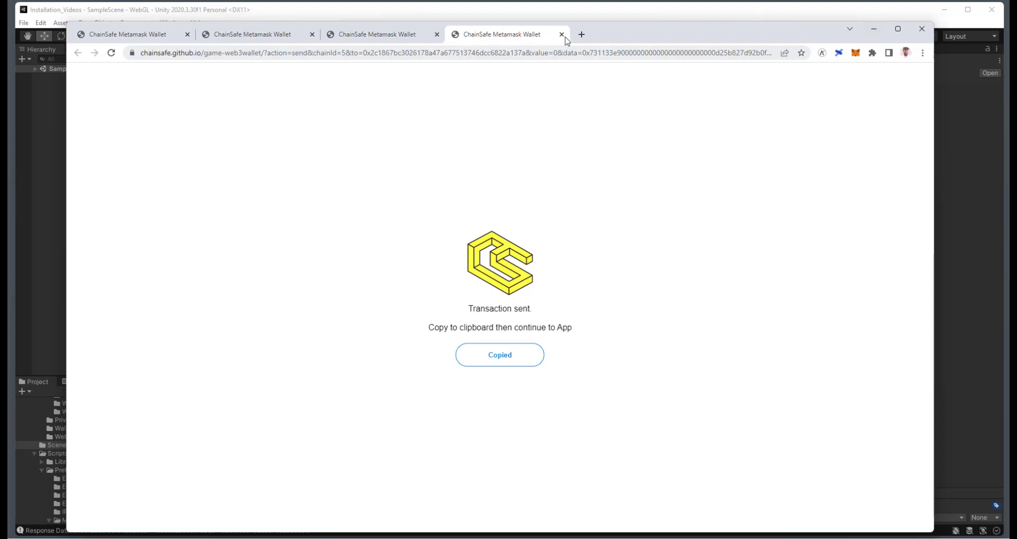
Step: Search Google for goerli testnet in a new tab and open the goerli.etherscan.io result
click(581, 34)
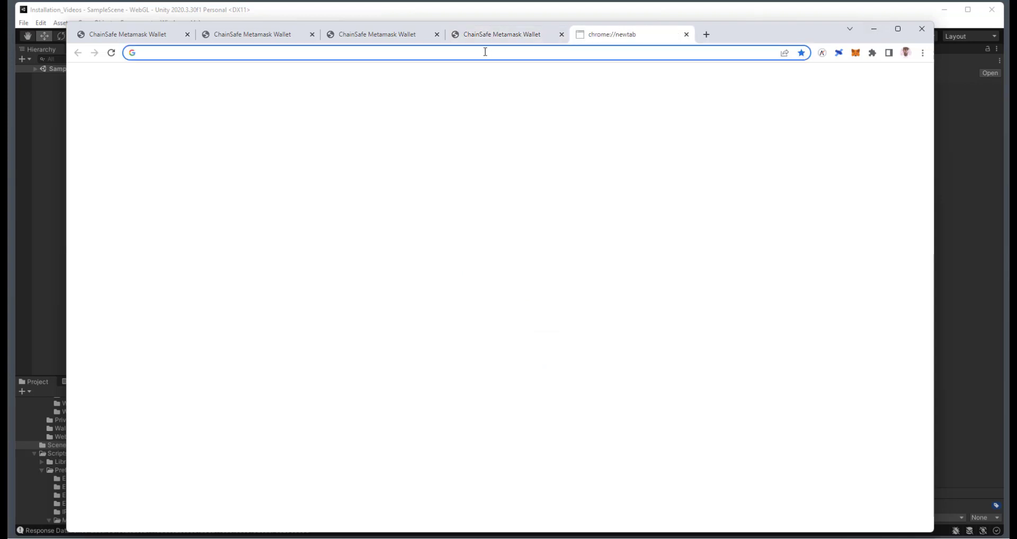
text(goerli faucet)
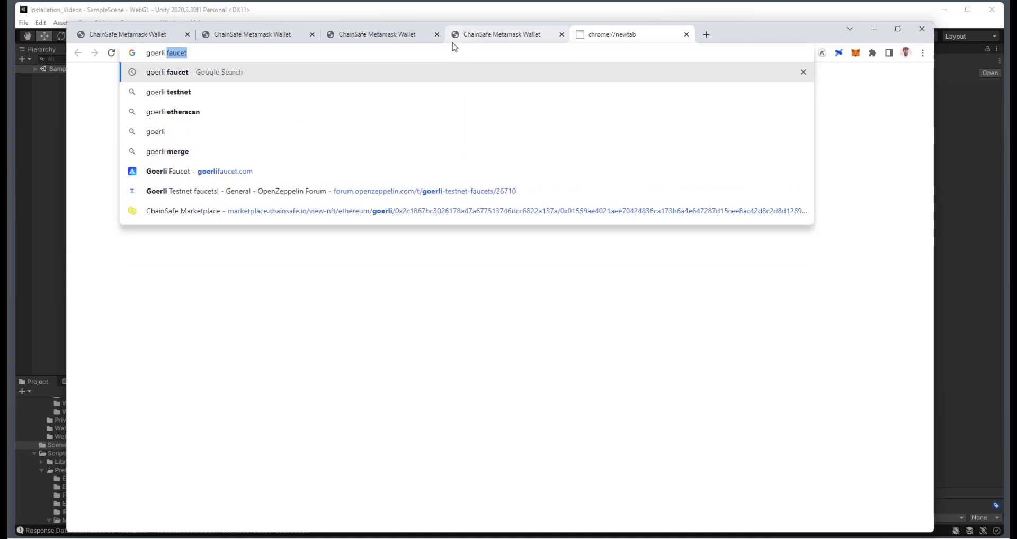
text(testnet)
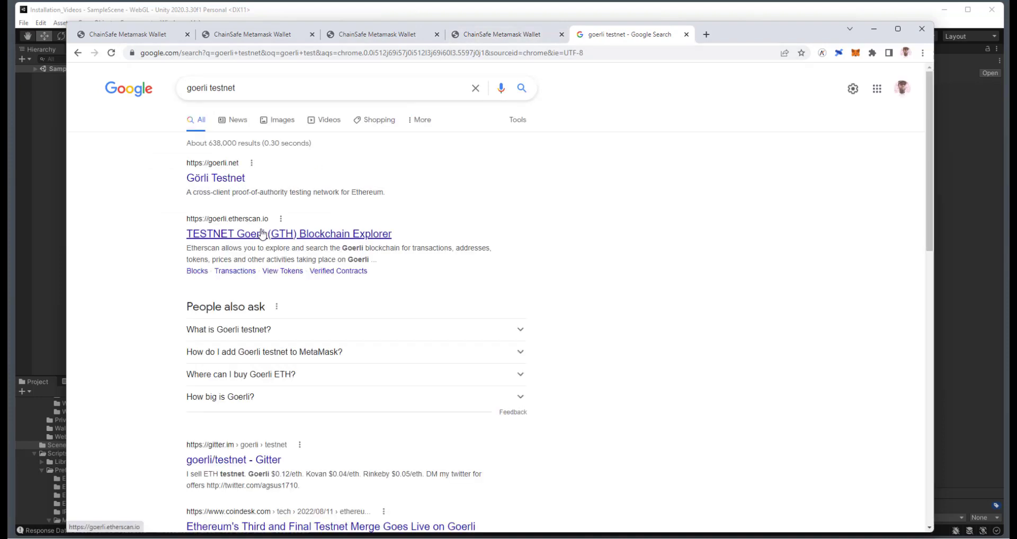
click(288, 234)
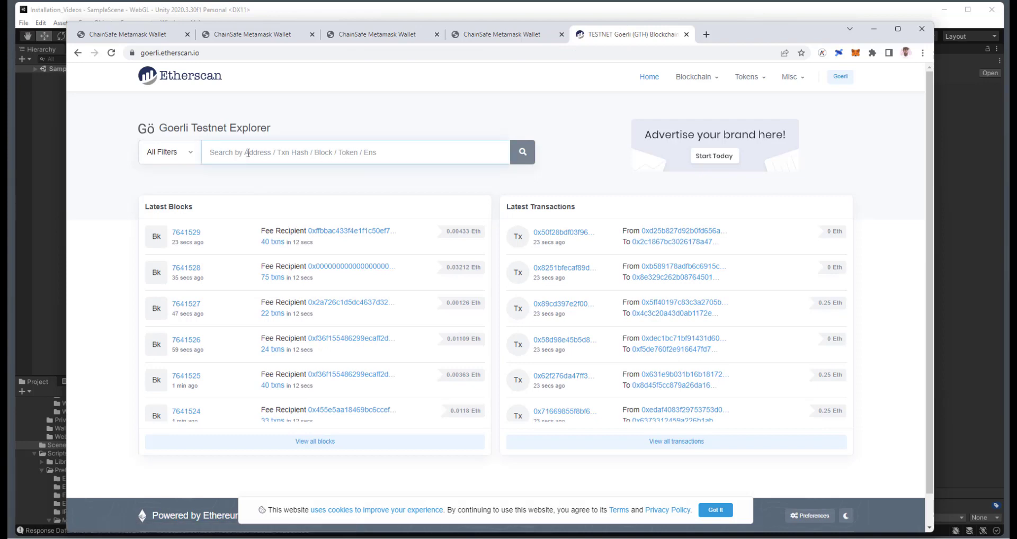
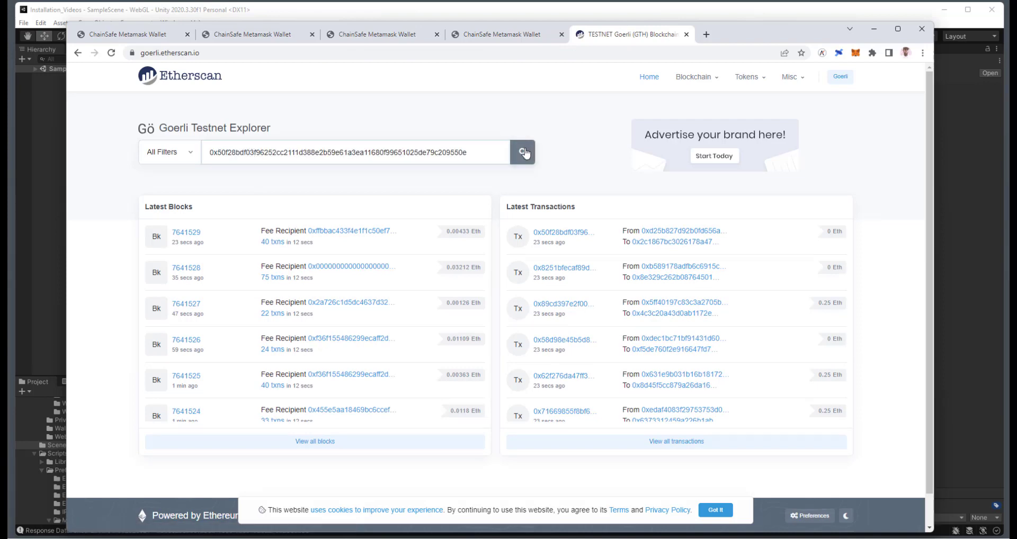
Step: Look up transaction 0x50f28bdf…c209550e on Goerli Etherscan, confirming the ERC-1155 transfer
click(522, 152)
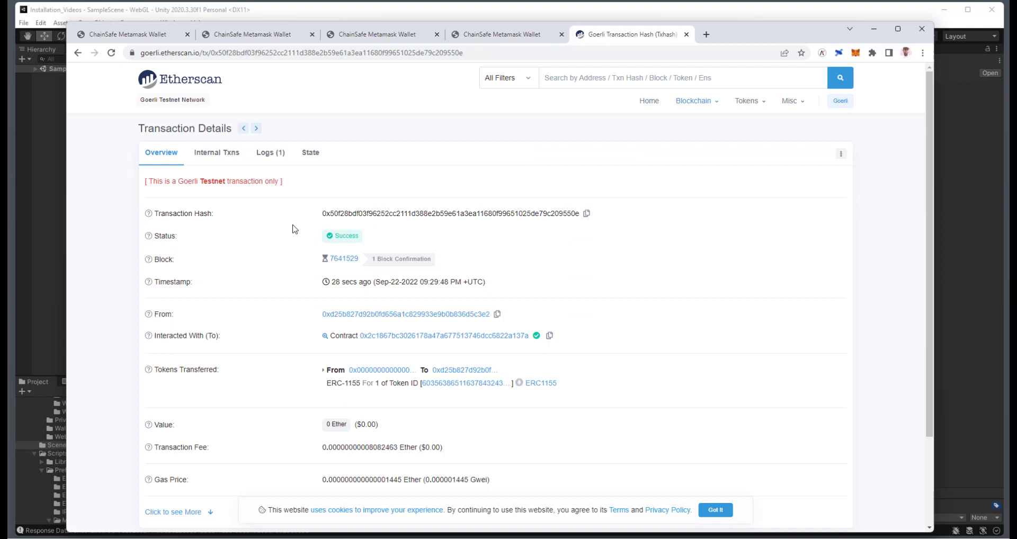
mouse_move(376, 205)
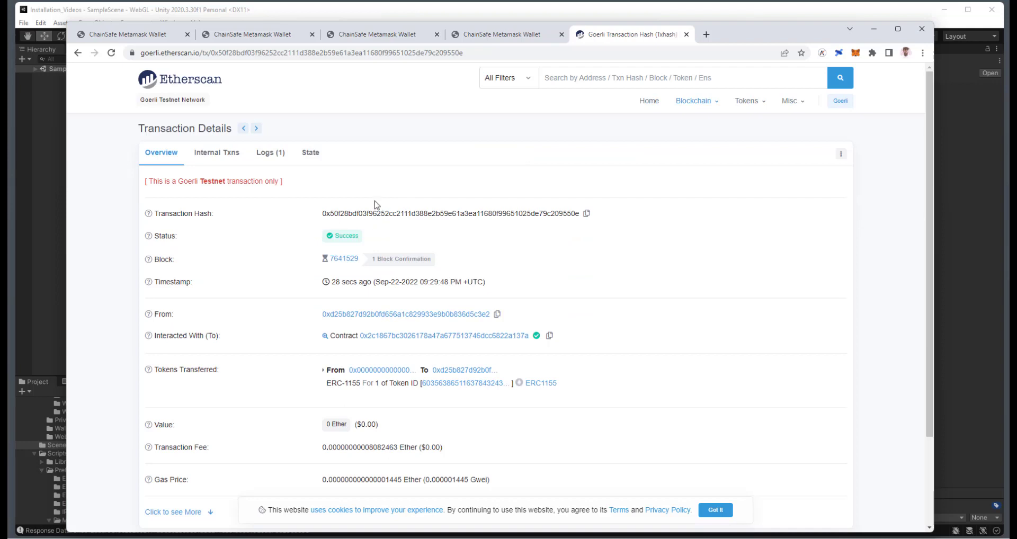